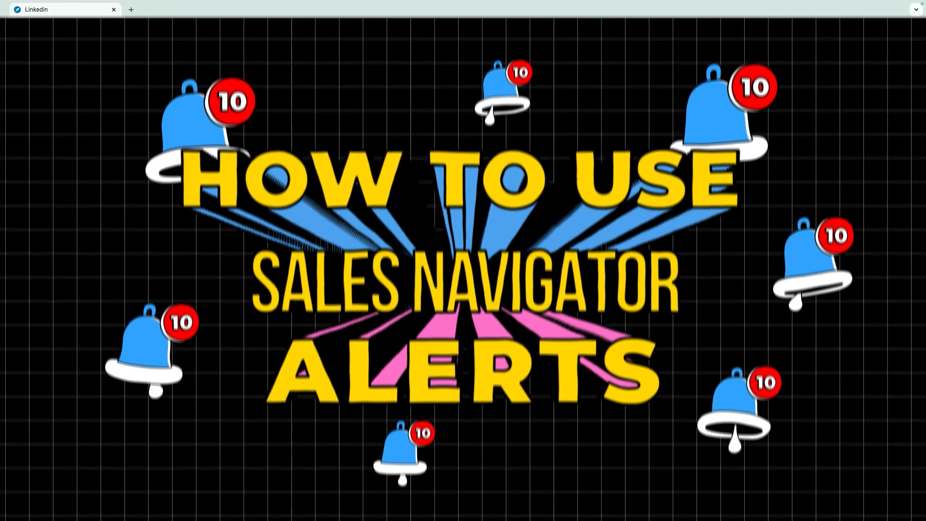
# Step: Open the 'How To Use Sales Navigator Alerts?' outline page in the Notion tab
pyautogui.click(177, 10)
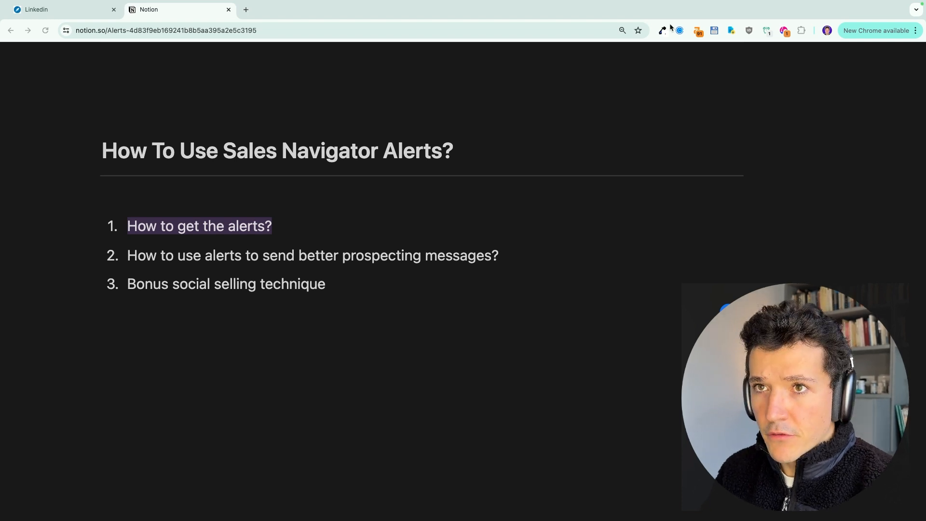
# Step: Return to the Sales Navigator tab to view the All alerts home feed
pyautogui.click(59, 10)
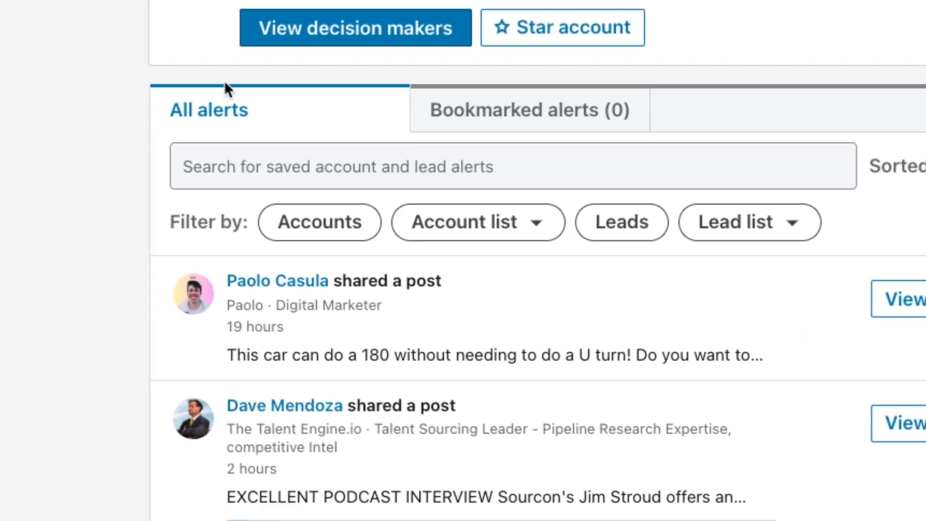
pyautogui.moveTo(534, 303)
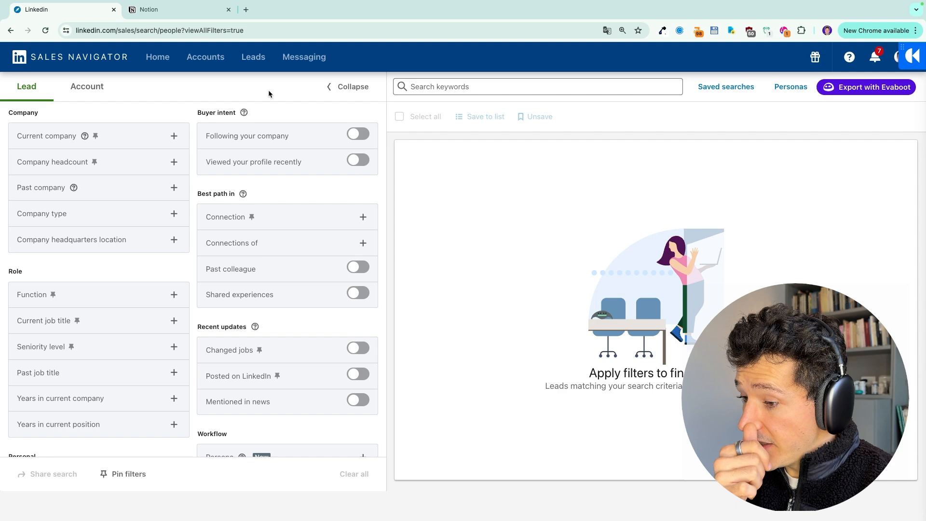
pyautogui.moveTo(289, 238)
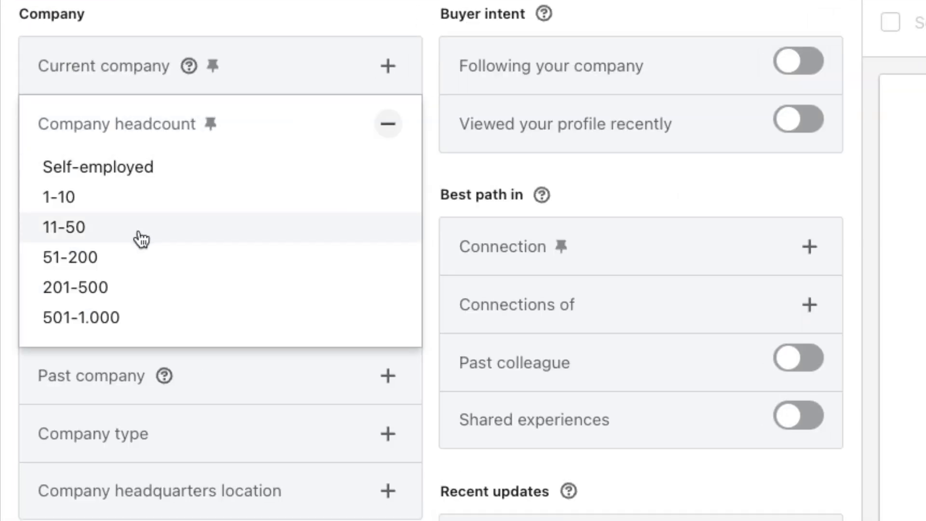
# Step: Filter leads to 11-50 headcount, San Francisco Bay Area, and Posted on LinkedIn
pyautogui.click(62, 227)
pyautogui.write('Founder')
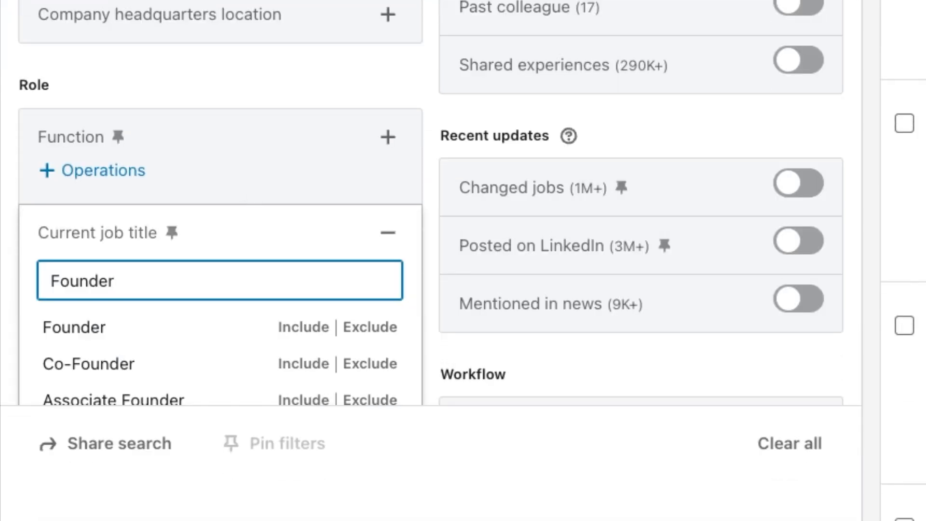
pyautogui.scroll(-3)
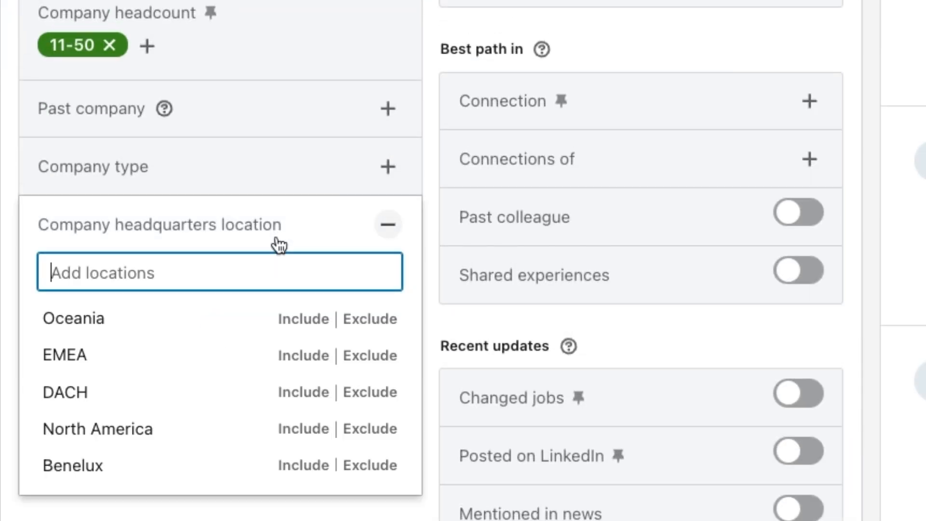
pyautogui.write('san franc')
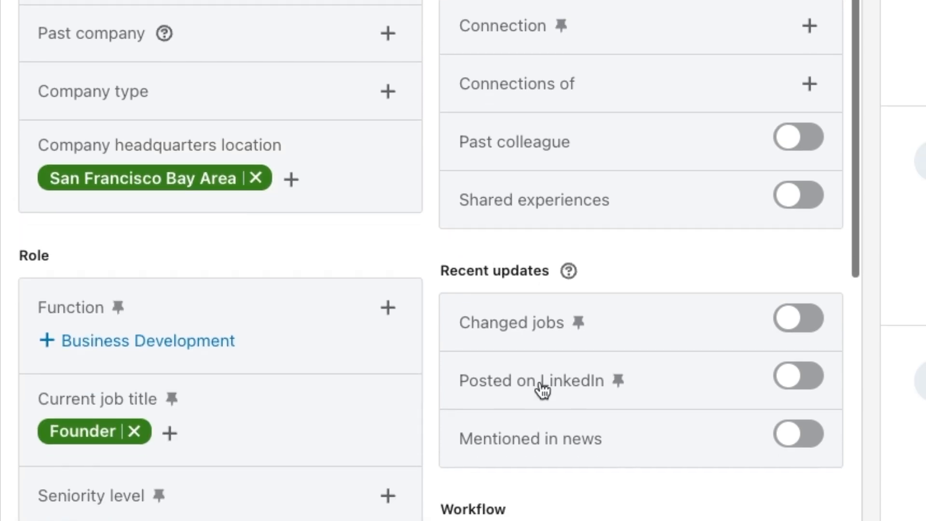
pyautogui.click(799, 433)
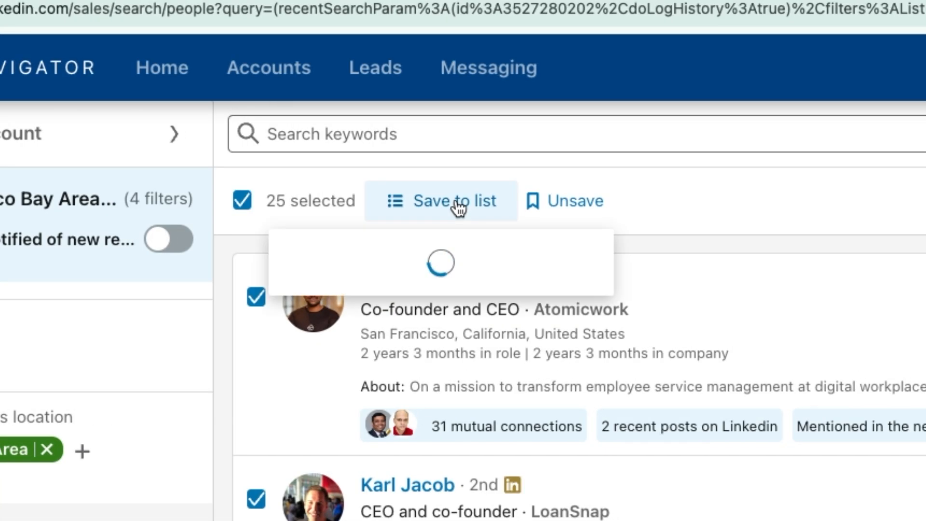
# Step: Save the selected founder leads to a new list named 'Founders SF'
pyautogui.click(440, 201)
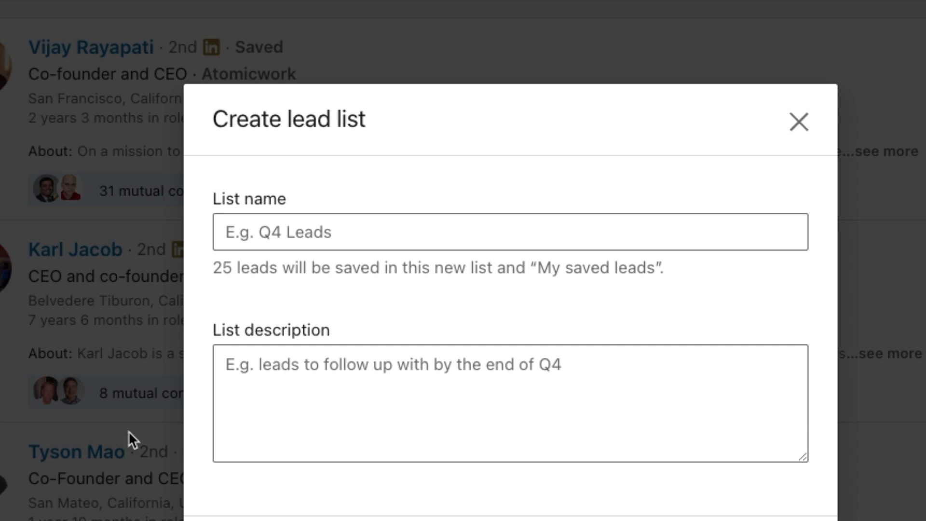
pyautogui.write('Founders SF')
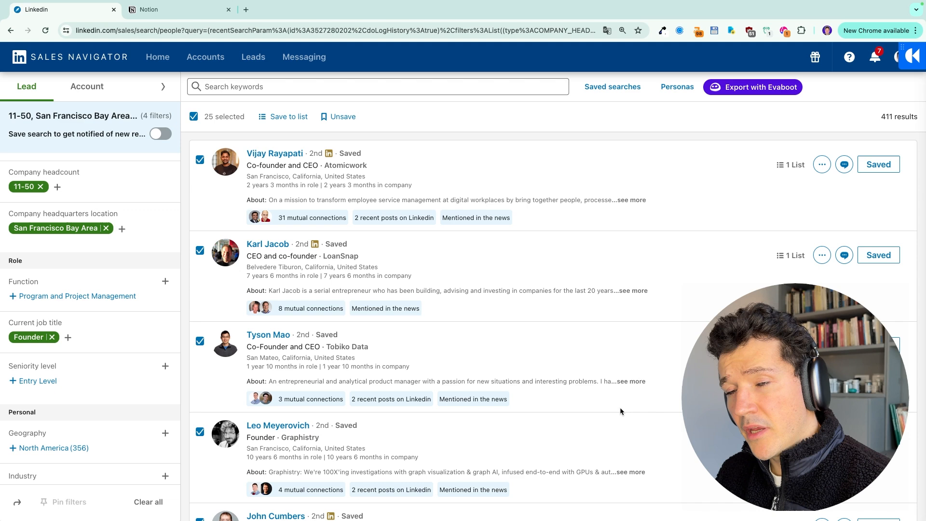
pyautogui.click(158, 57)
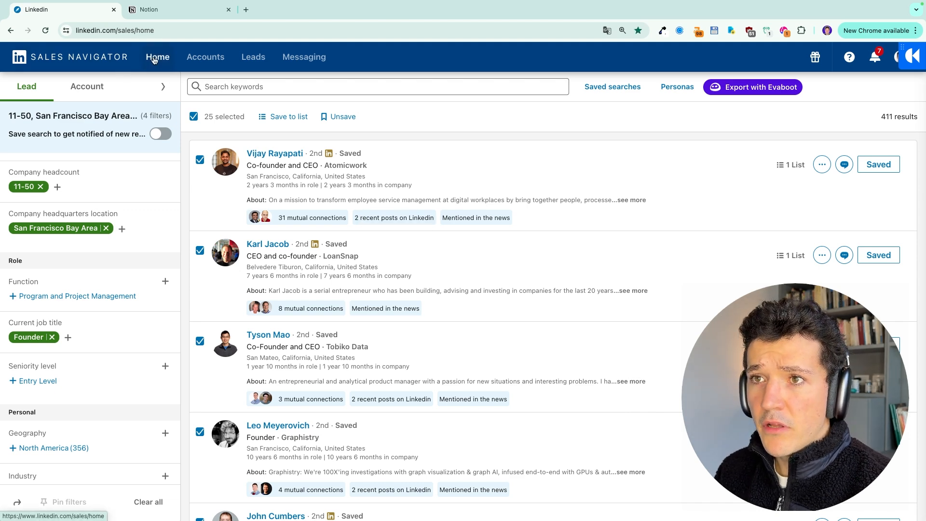
# Step: Browse the Home alerts feed, then start an account search using Account filters
pyautogui.click(157, 57)
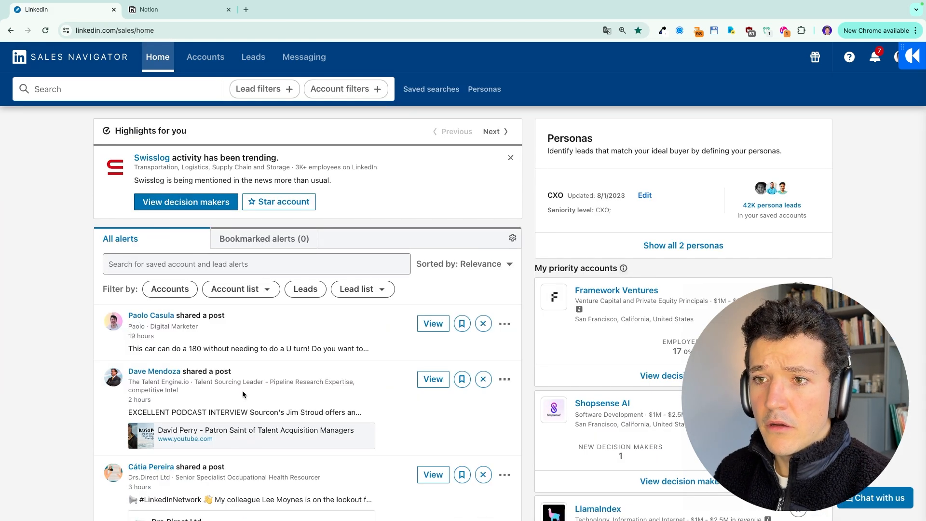
pyautogui.scroll(-3)
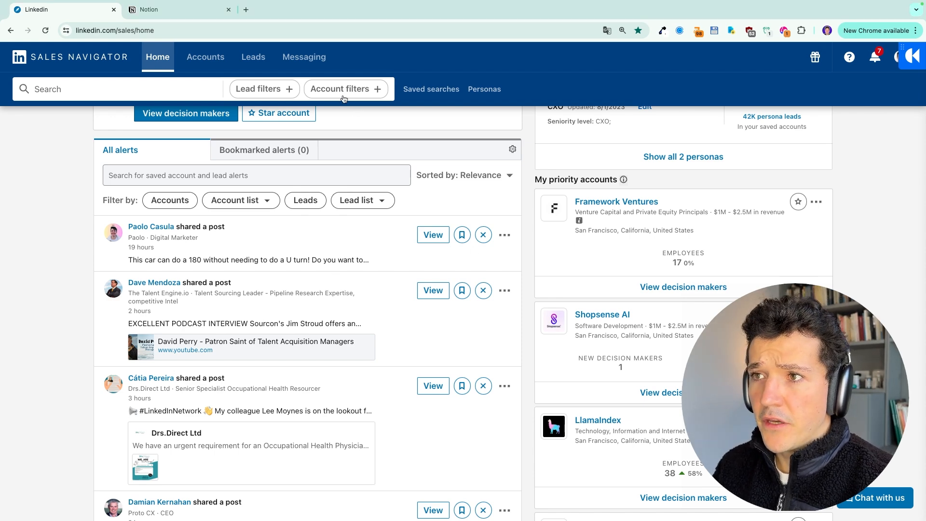
pyautogui.click(345, 89)
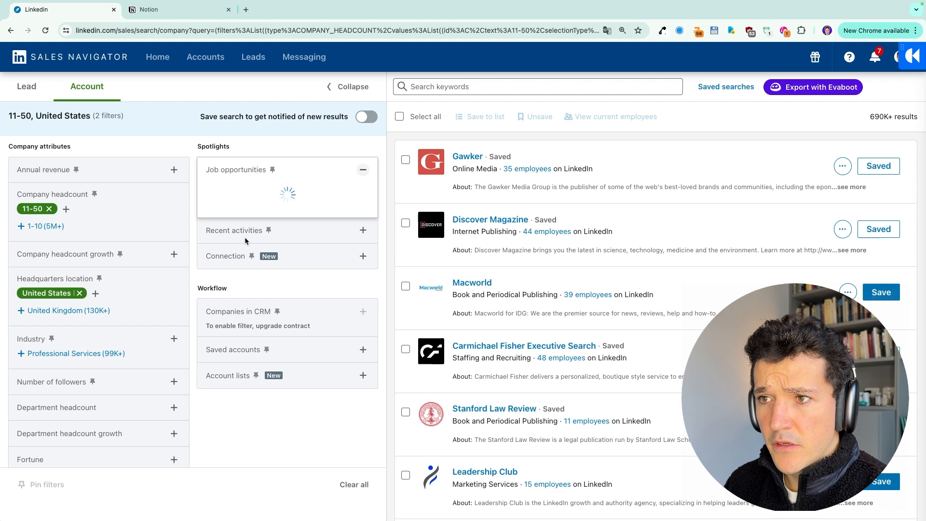
# Step: Add the Hiring on LinkedIn and Senior leadership changes in last 3 months filters
pyautogui.click(286, 192)
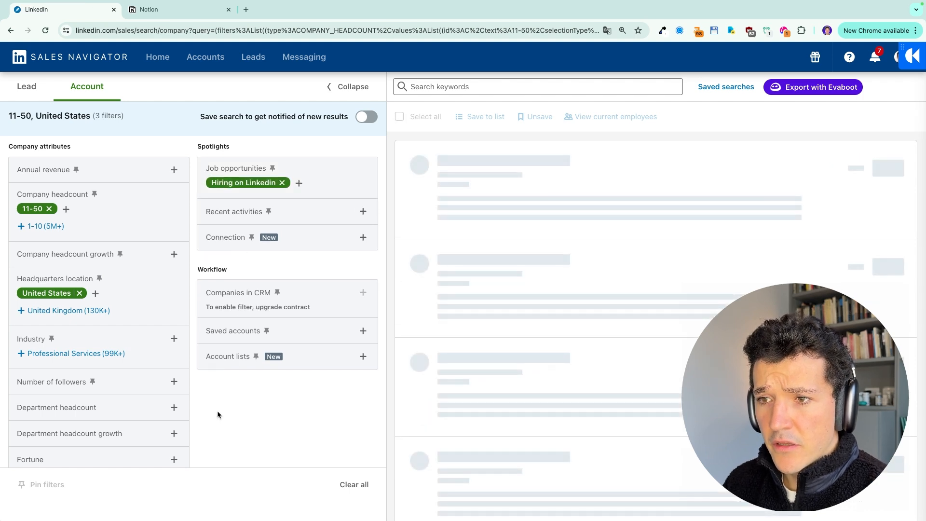
pyautogui.click(299, 183)
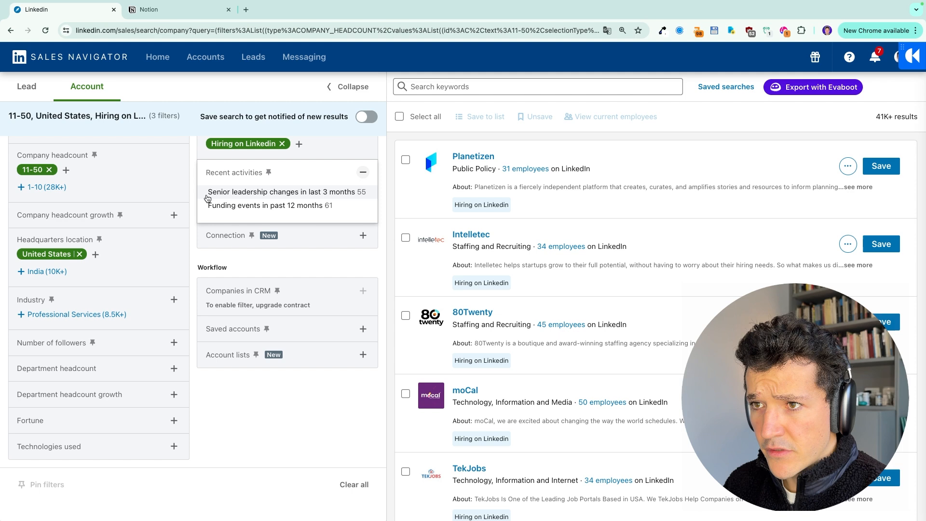
pyautogui.click(284, 192)
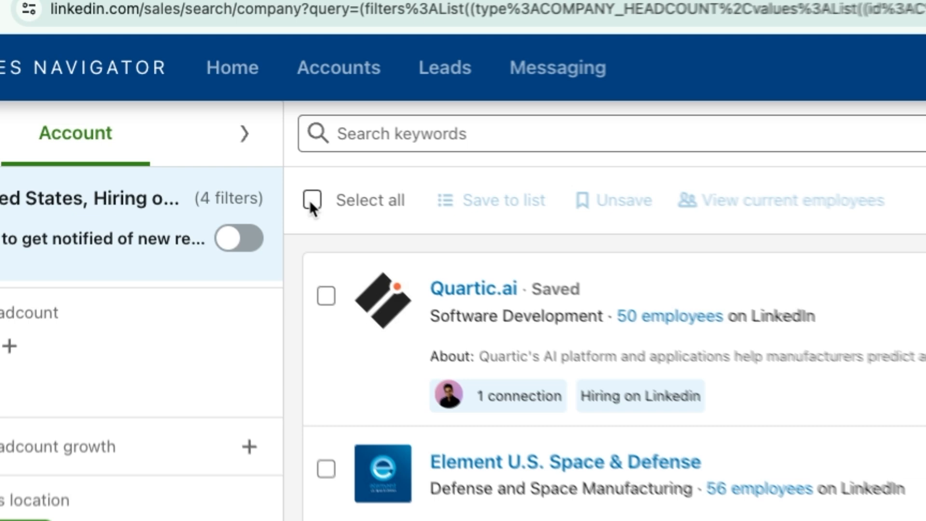
# Step: Select all 25 accounts and save them to a new account list named 'US'
pyautogui.click(312, 199)
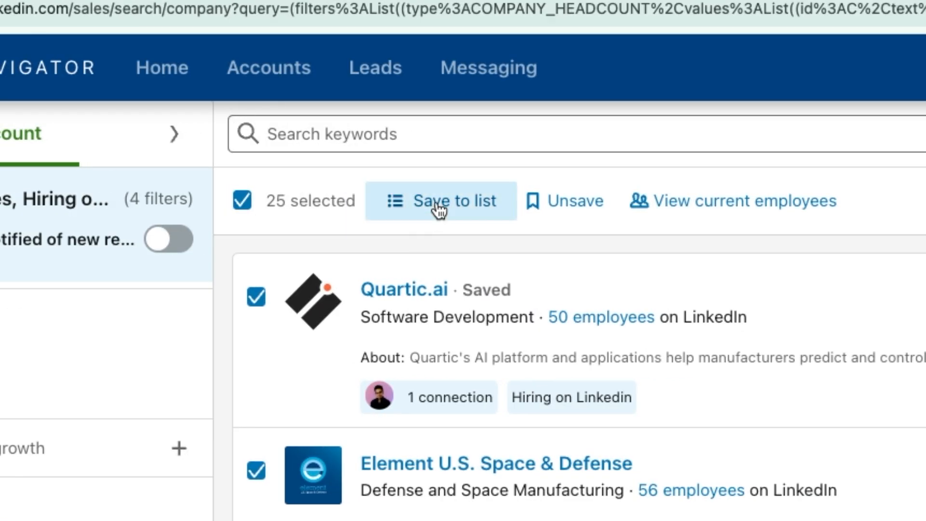
pyautogui.click(440, 201)
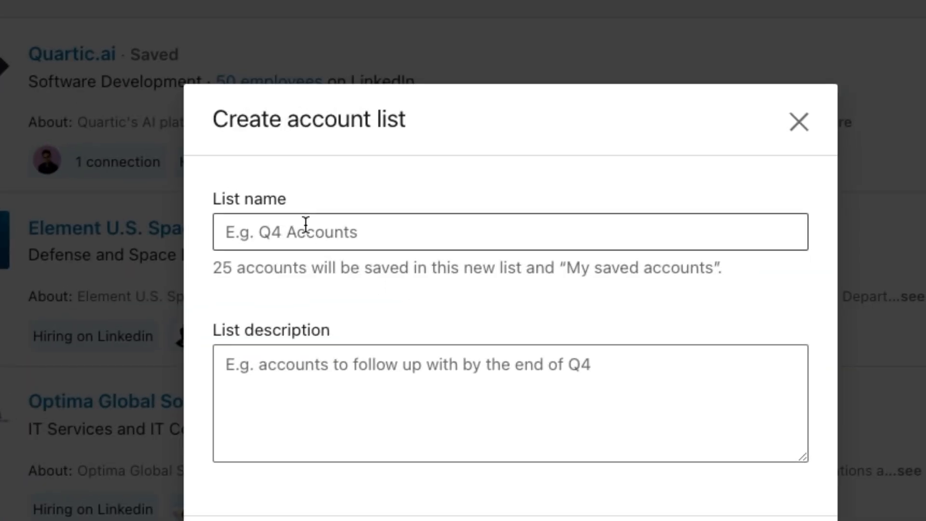
pyautogui.write('US Startups Hir')
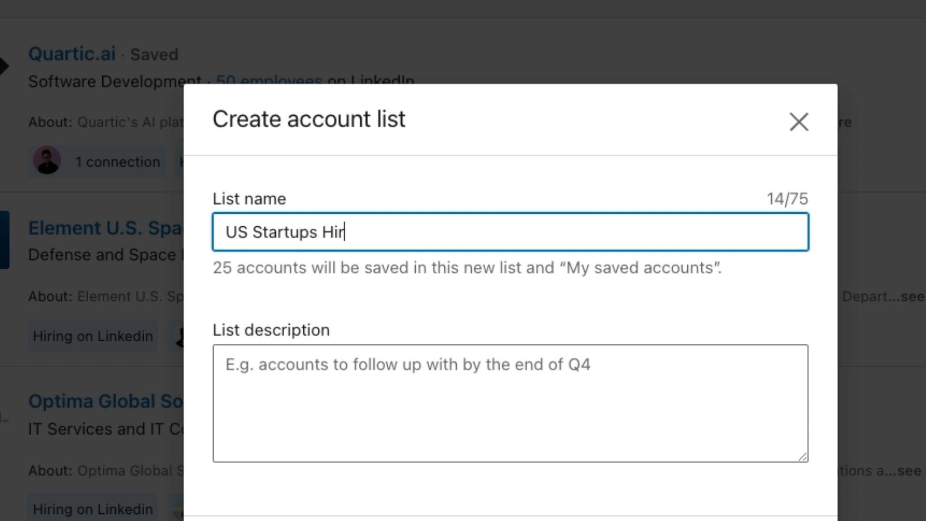
pyautogui.click(798, 122)
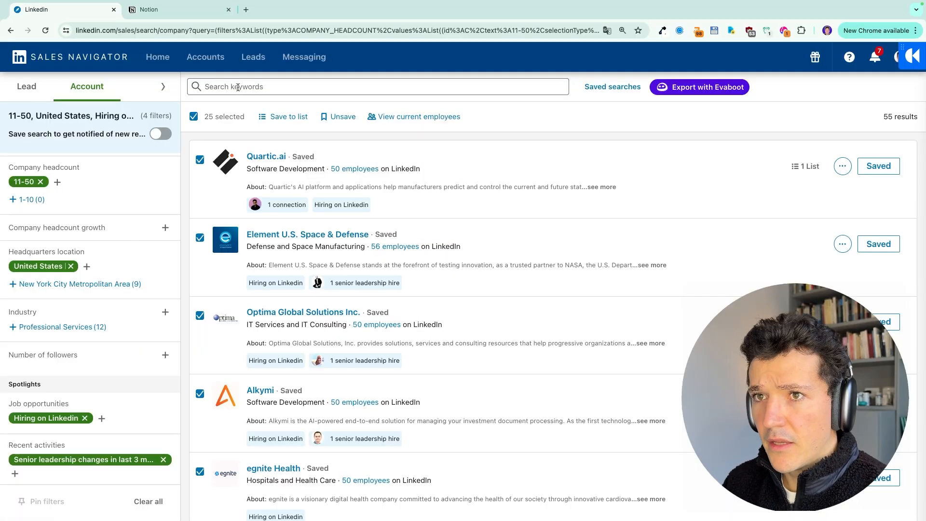
pyautogui.click(157, 57)
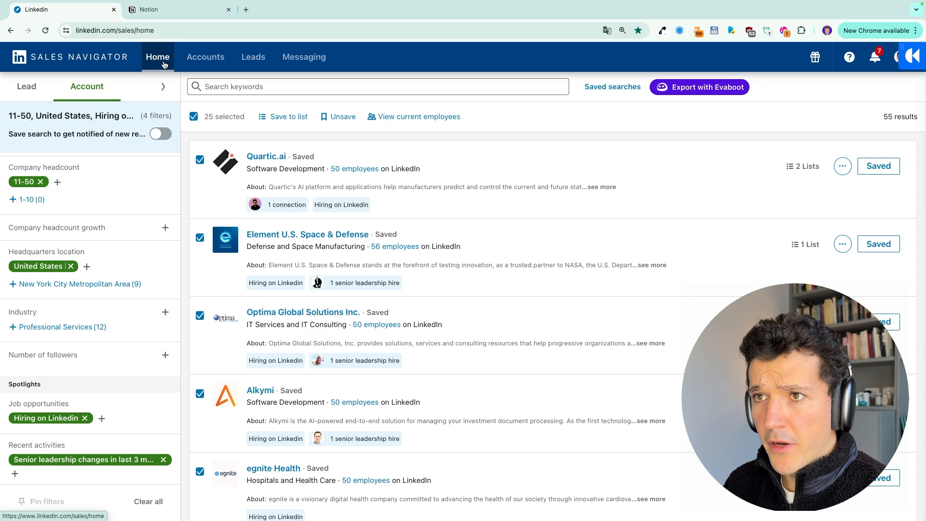
pyautogui.click(157, 57)
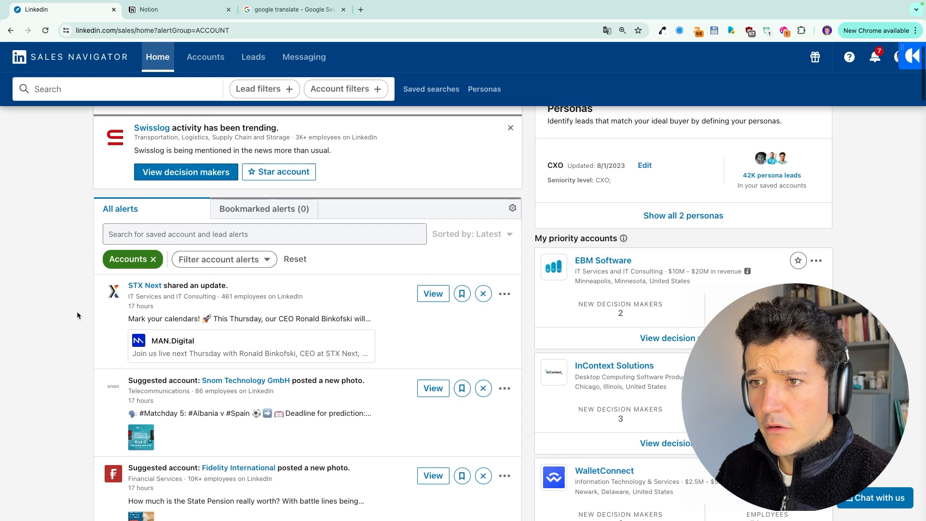
pyautogui.scroll(-3)
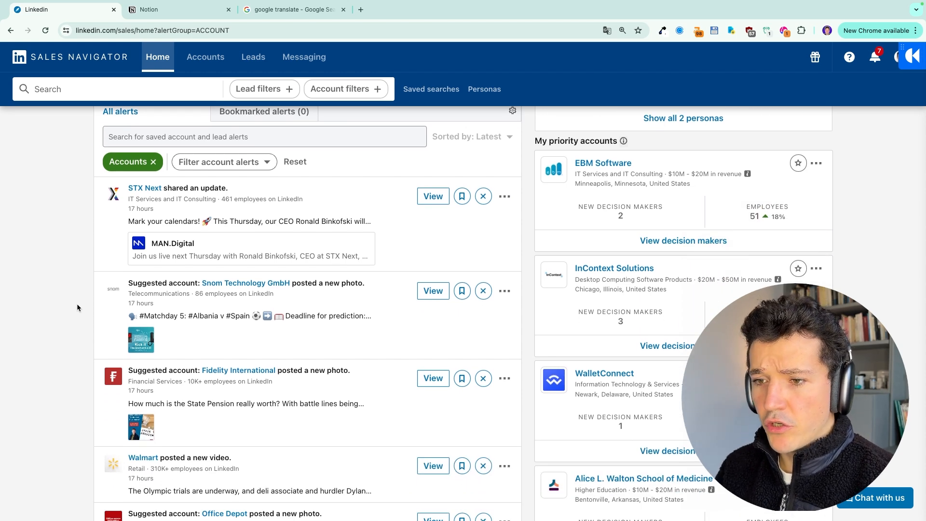
pyautogui.scroll(-3)
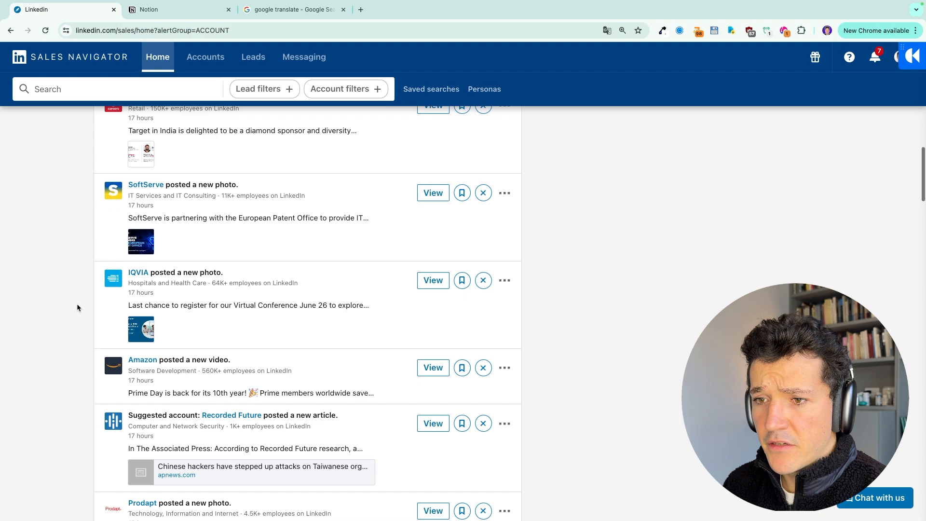
pyautogui.scroll(-3)
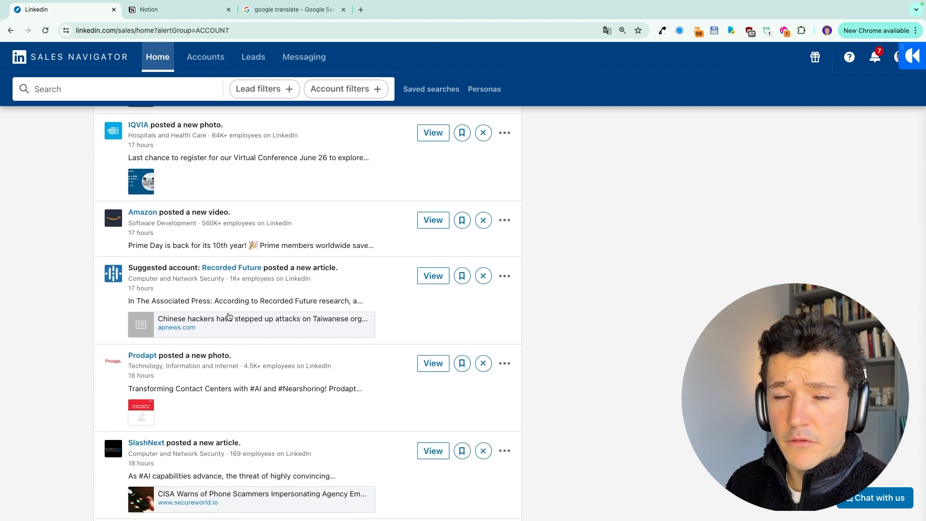
pyautogui.scroll(3)
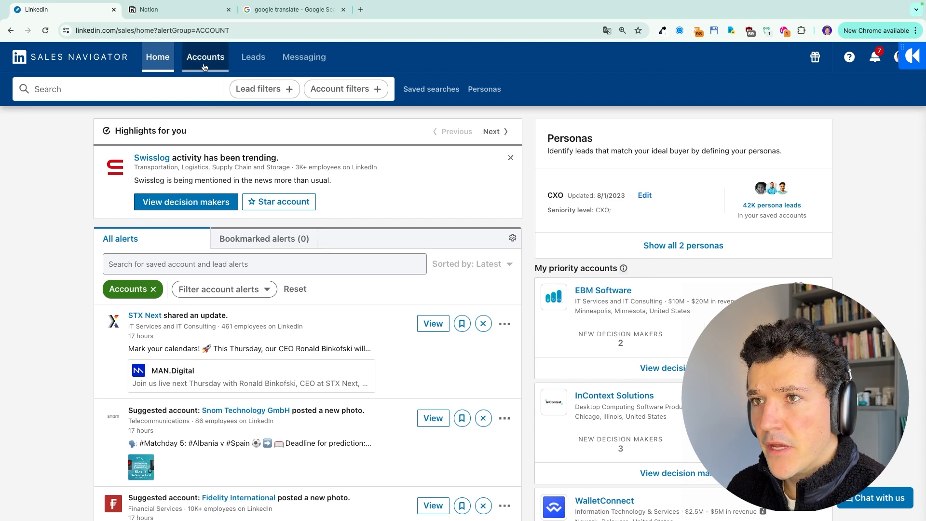
# Step: Open the saved Accounts dashboard filtered to the 219 accounts with Growth alerts
pyautogui.click(205, 57)
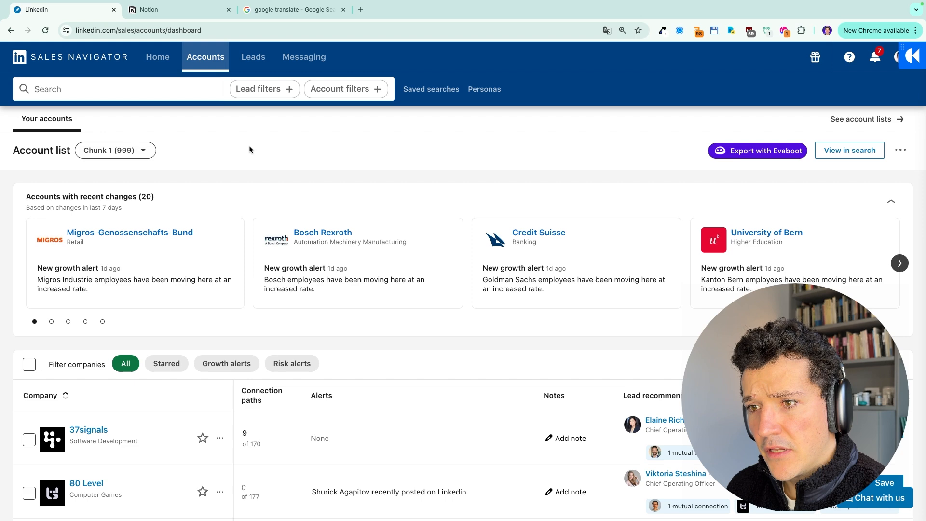
pyautogui.click(227, 363)
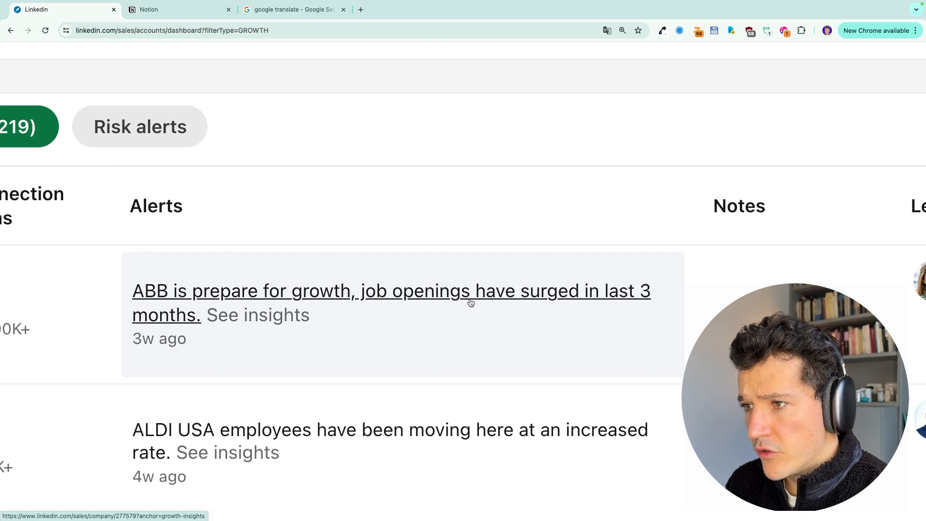
pyautogui.scroll(3)
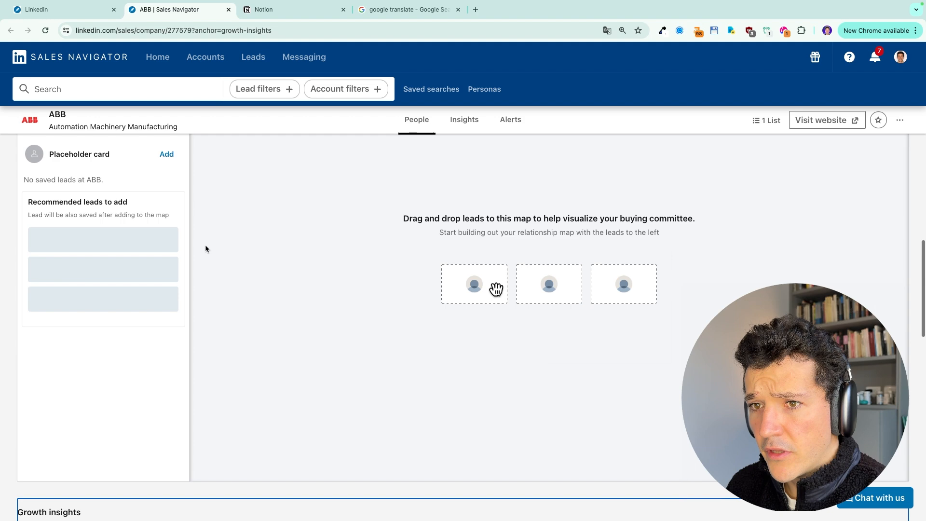
# Step: Review ABB's Growth insights, then go back to the growth alerts account list
pyautogui.scroll(-3)
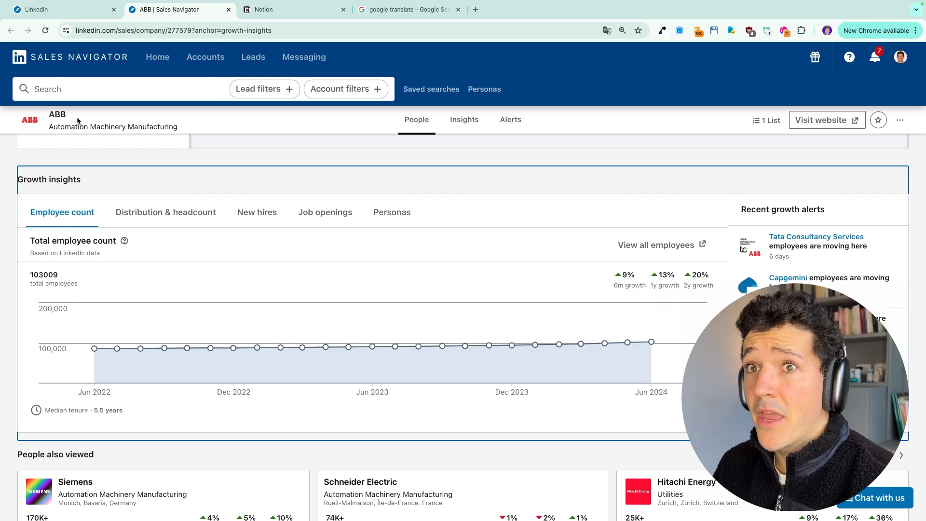
pyautogui.click(205, 57)
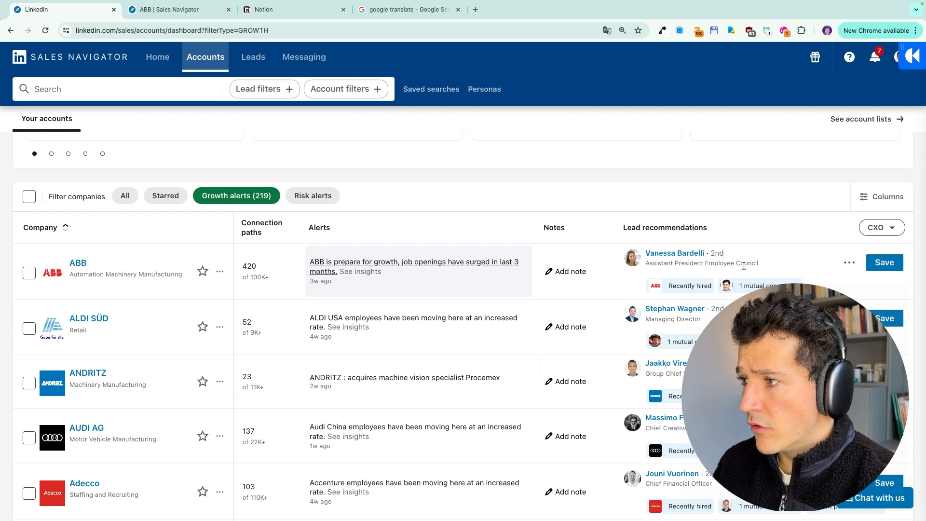
# Step: Scroll through the saved accounts list results
pyautogui.scroll(-3)
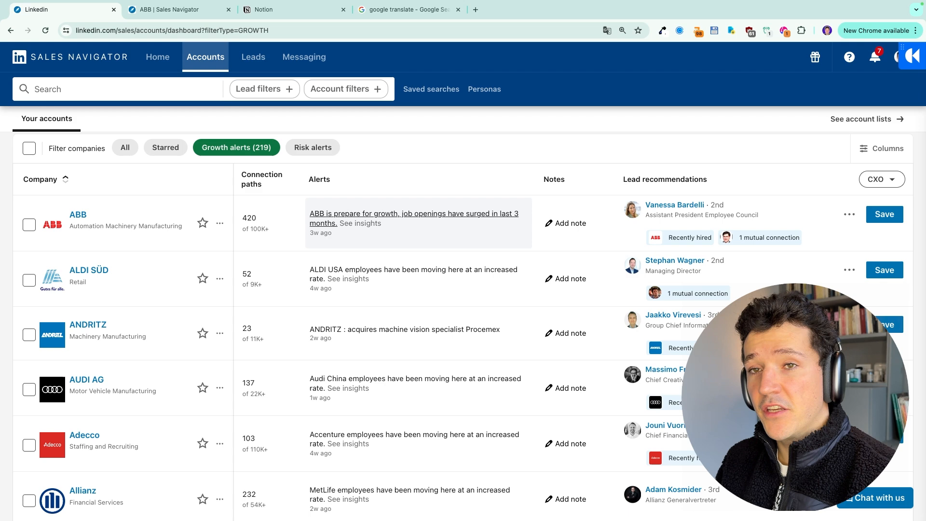
pyautogui.scroll(-3)
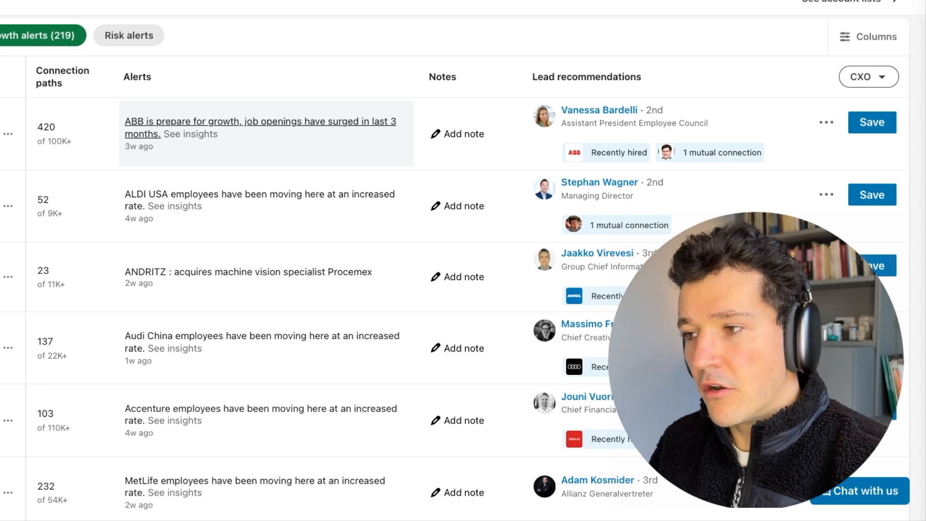
pyautogui.scroll(-3)
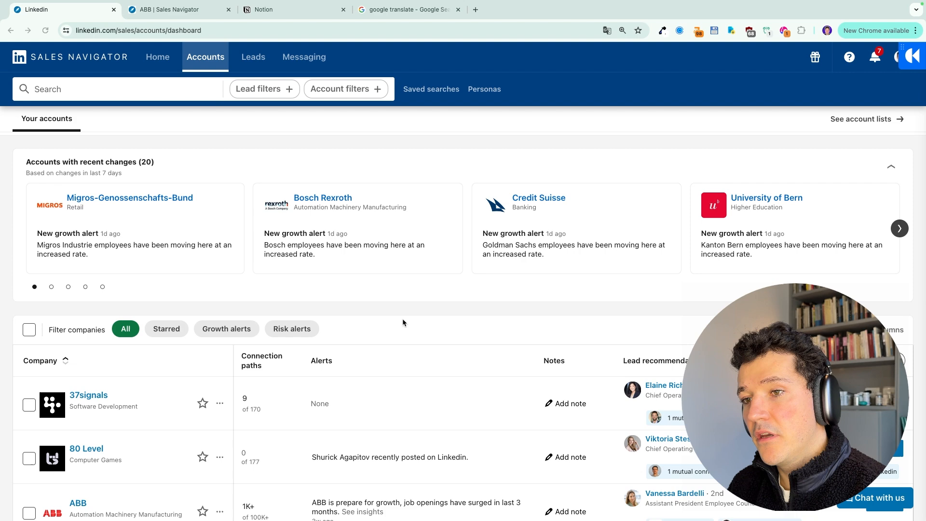
# Step: Filter saved accounts to risk alerts, leaving Modis and Volocopter with reduced headcount
pyautogui.scroll(-3)
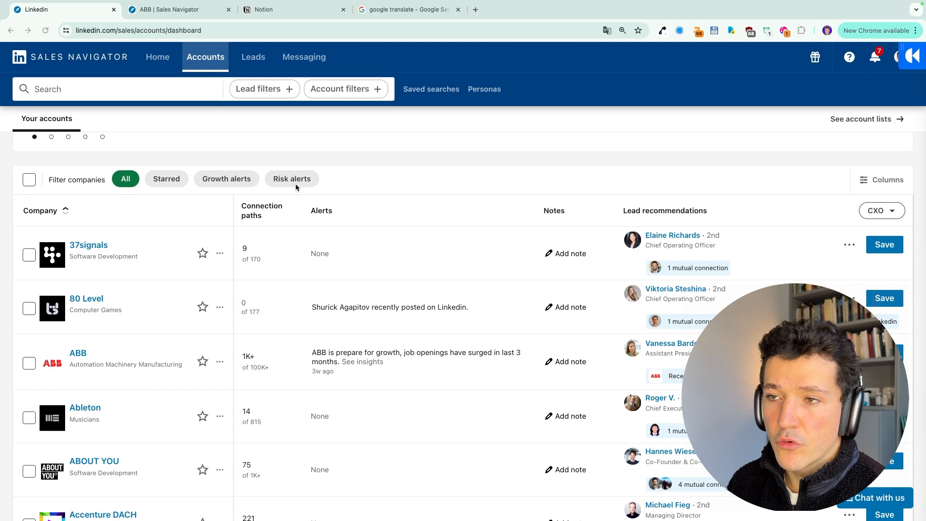
pyautogui.click(292, 179)
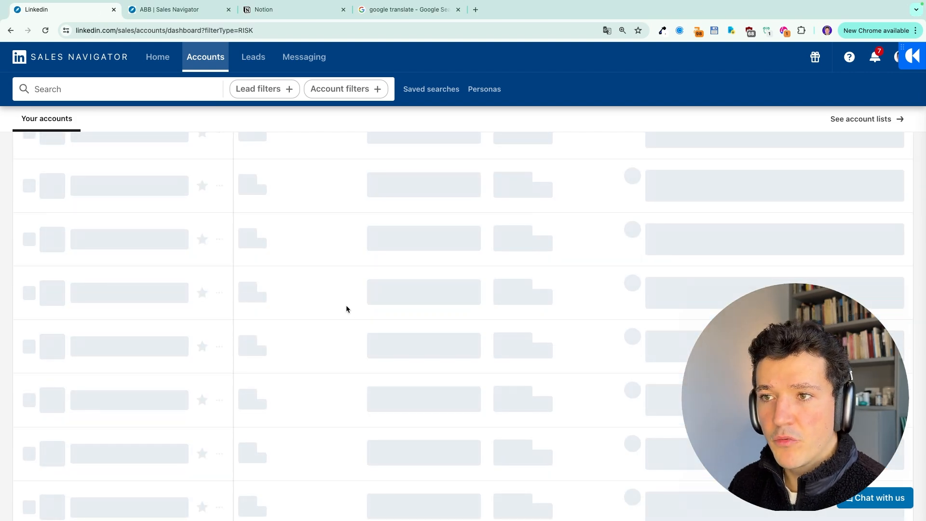
pyautogui.scroll(3)
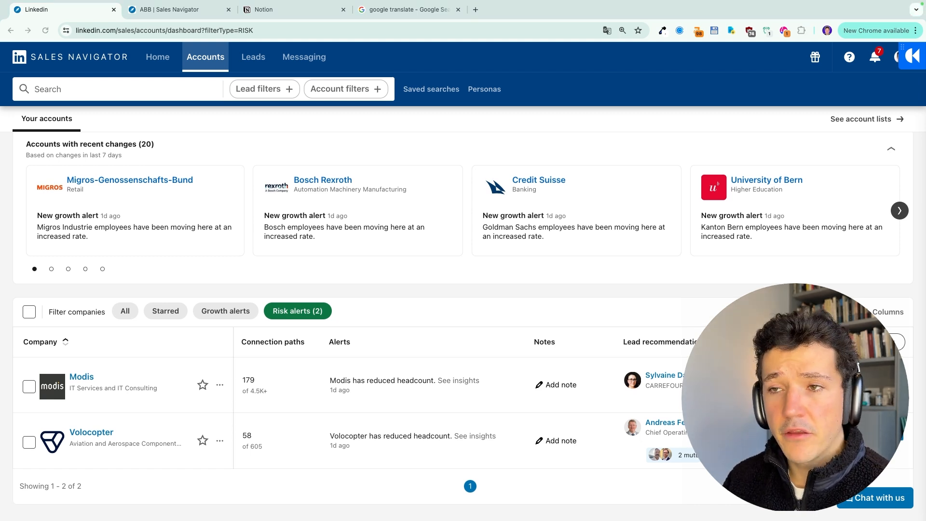
pyautogui.moveTo(226, 141)
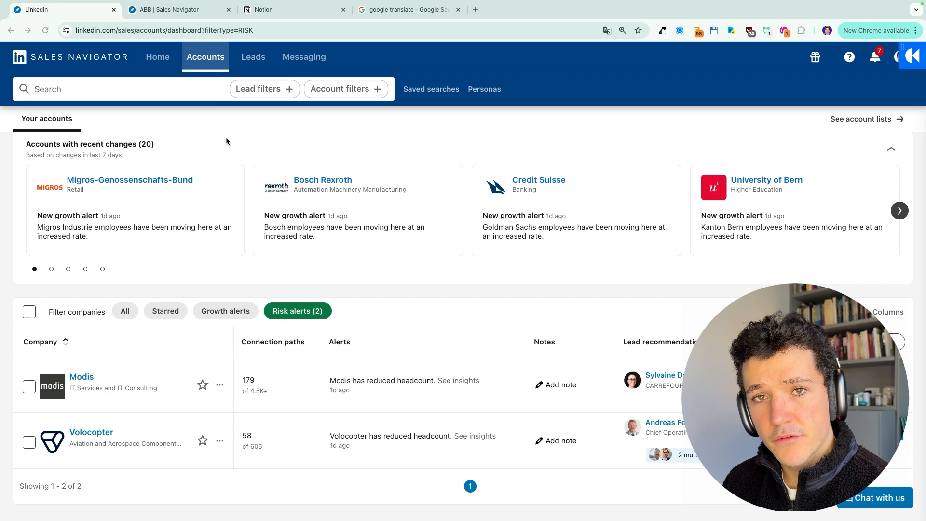
# Step: Return to the Home alerts feed and browse the Account list dropdown's lists
pyautogui.click(157, 57)
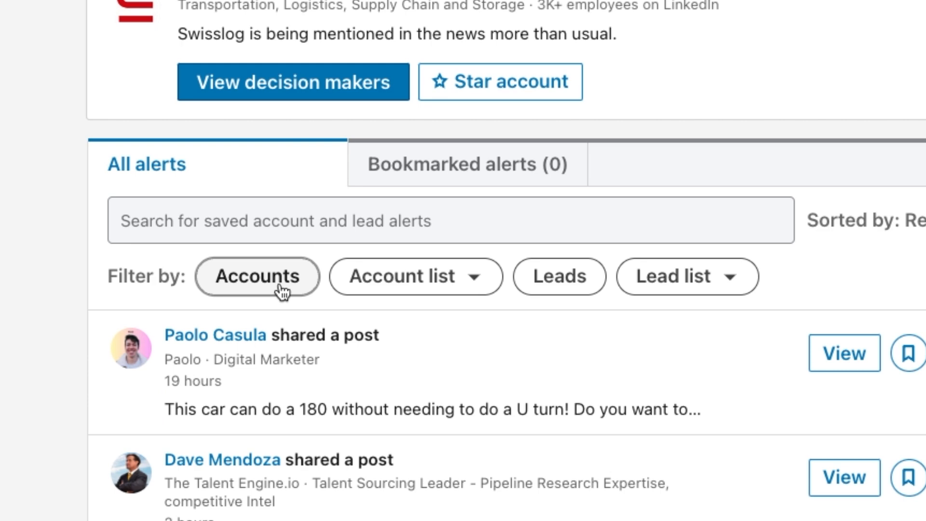
pyautogui.click(415, 276)
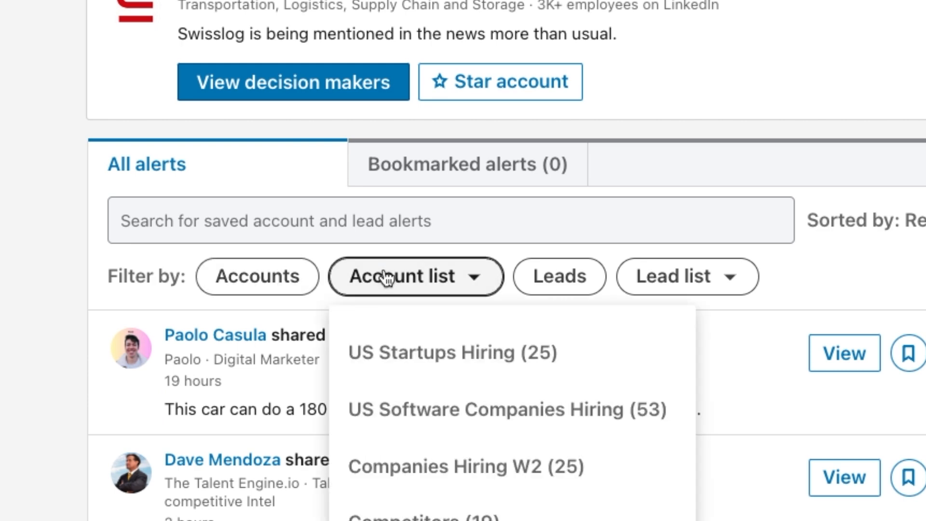
pyautogui.scroll(-3)
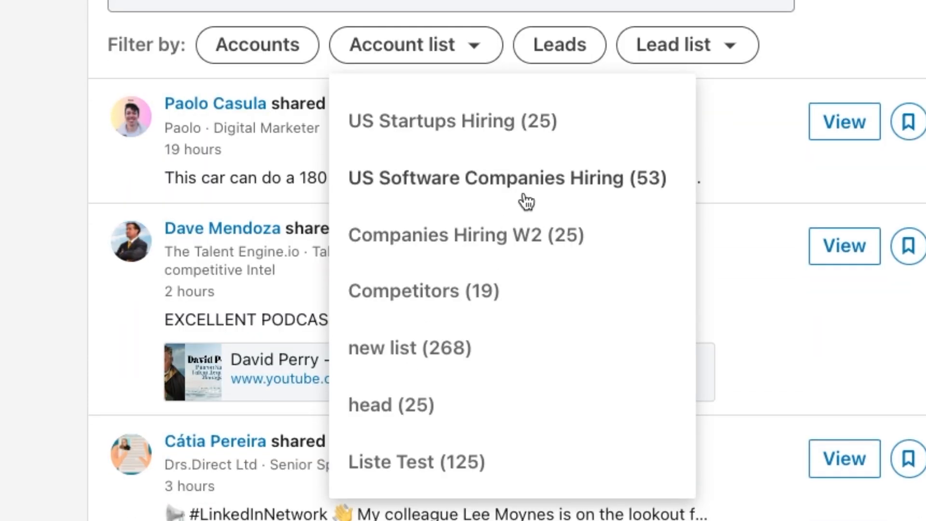
pyautogui.click(506, 178)
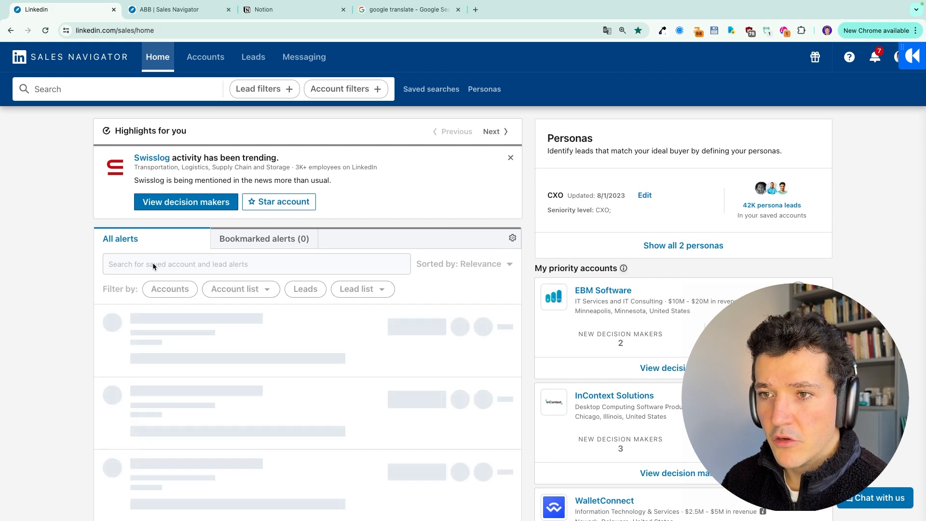
# Step: Limit alerts to accounts and filter them to New Decision Makers instead of Account Growth
pyautogui.click(169, 289)
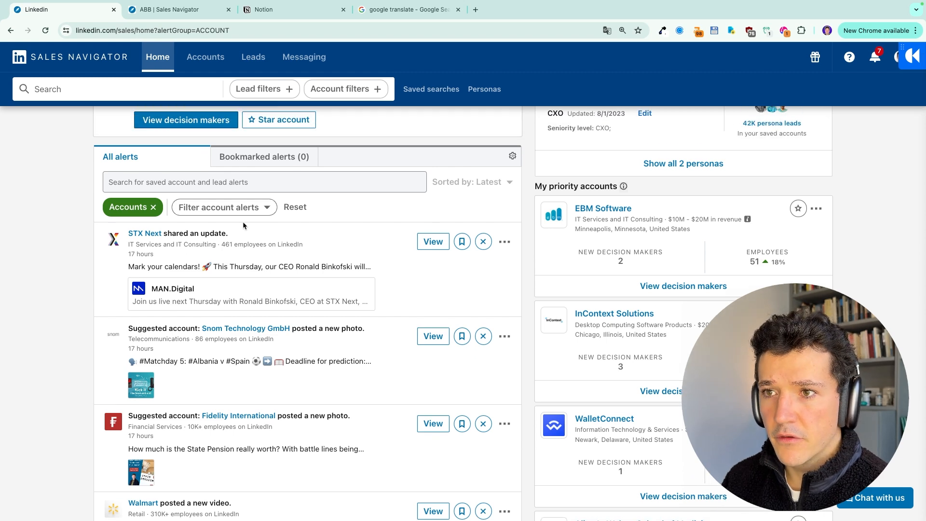
pyautogui.click(219, 207)
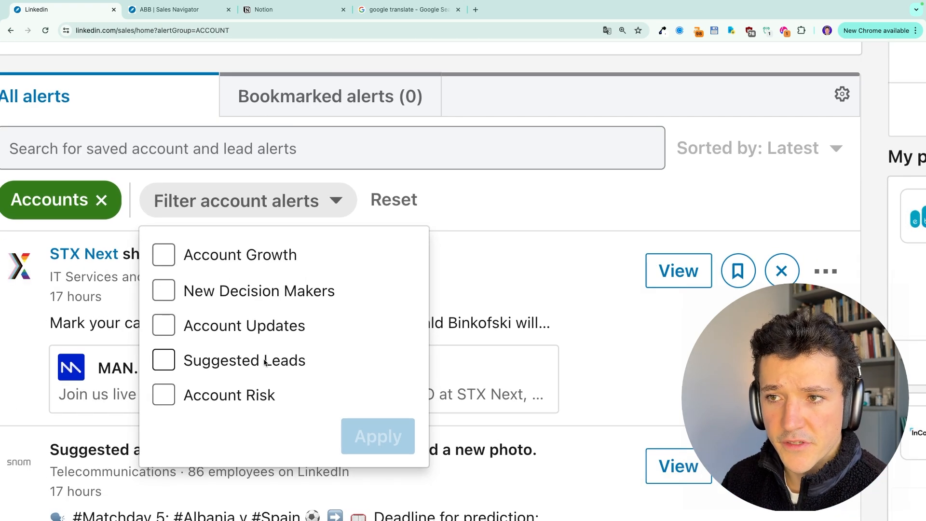
pyautogui.click(163, 255)
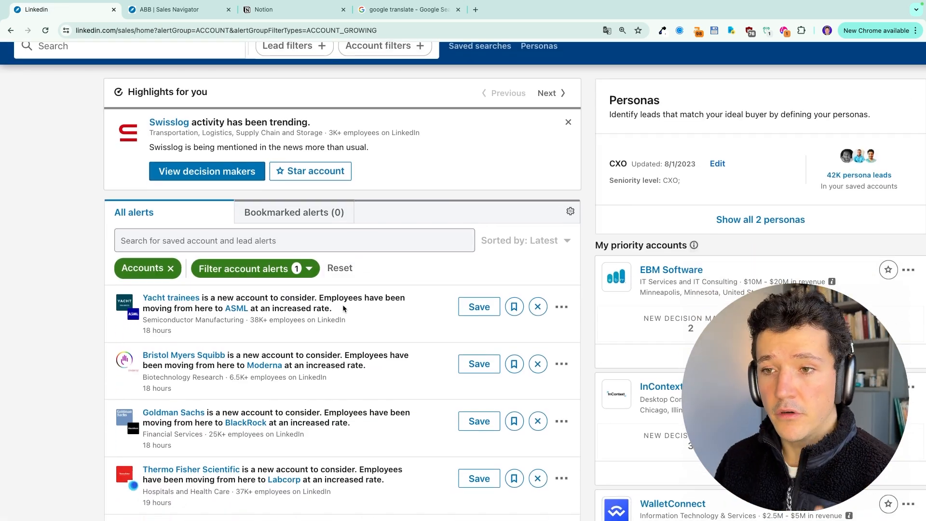
pyautogui.click(256, 268)
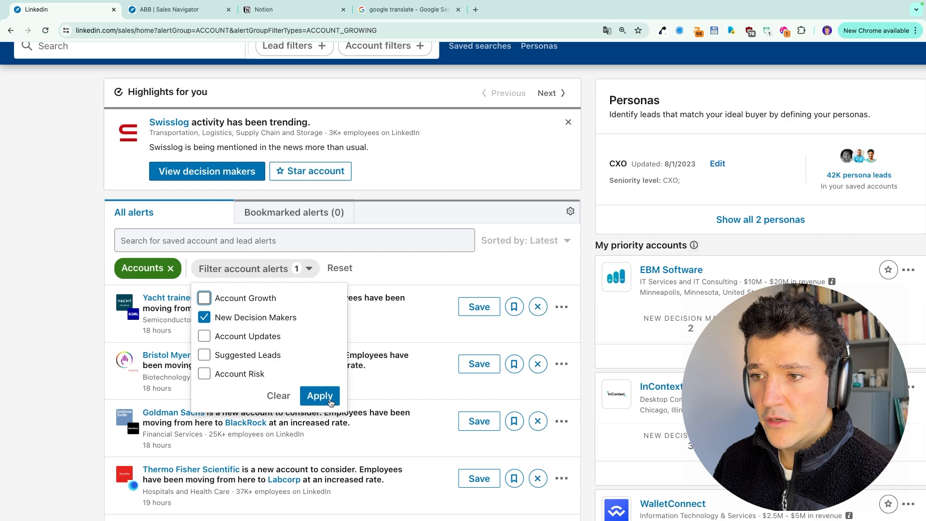
pyautogui.click(320, 396)
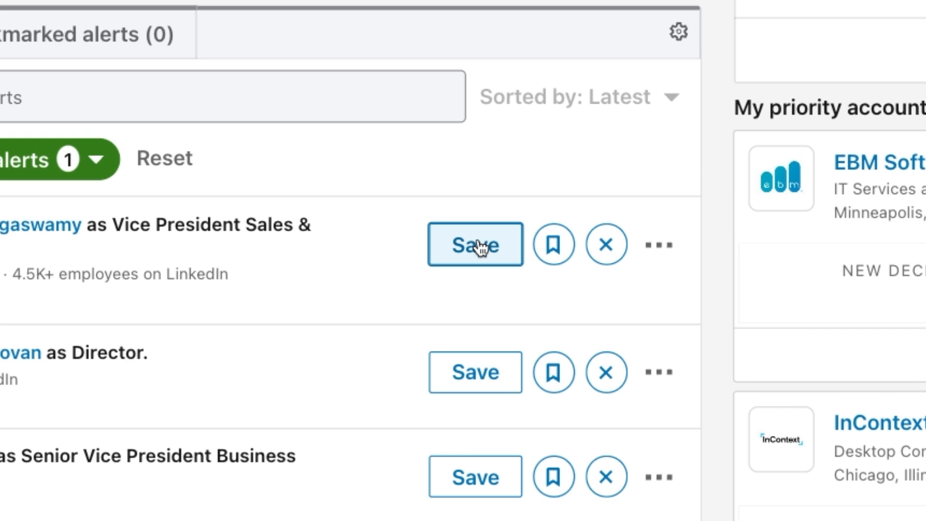
pyautogui.click(476, 244)
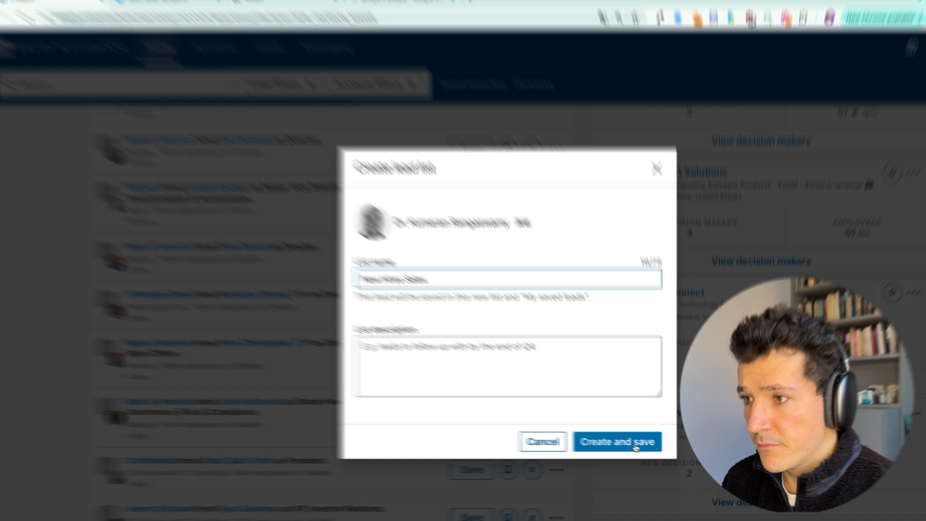
pyautogui.click(616, 442)
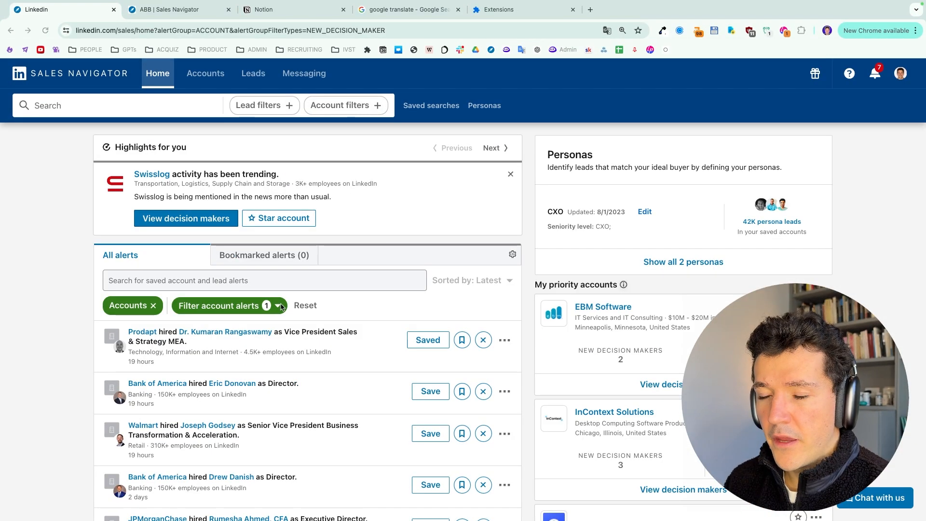
# Step: Switch account alerts to Account Updates and scroll through posts from STX Next, Snom, Fidelity
pyautogui.click(278, 305)
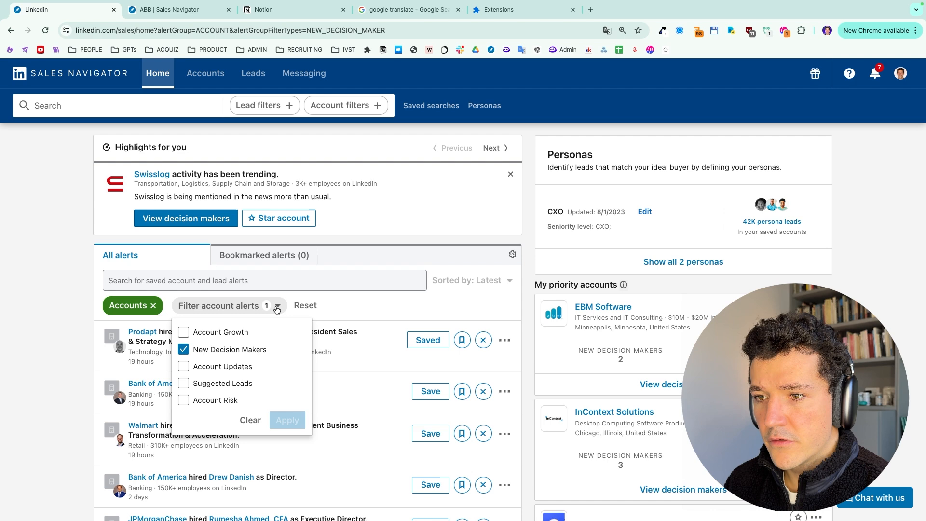
pyautogui.click(183, 366)
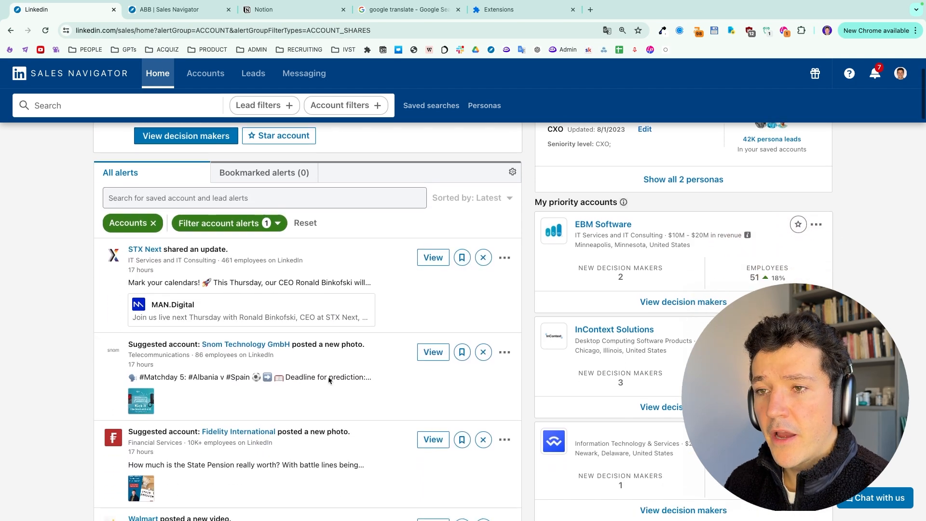
pyautogui.scroll(-3)
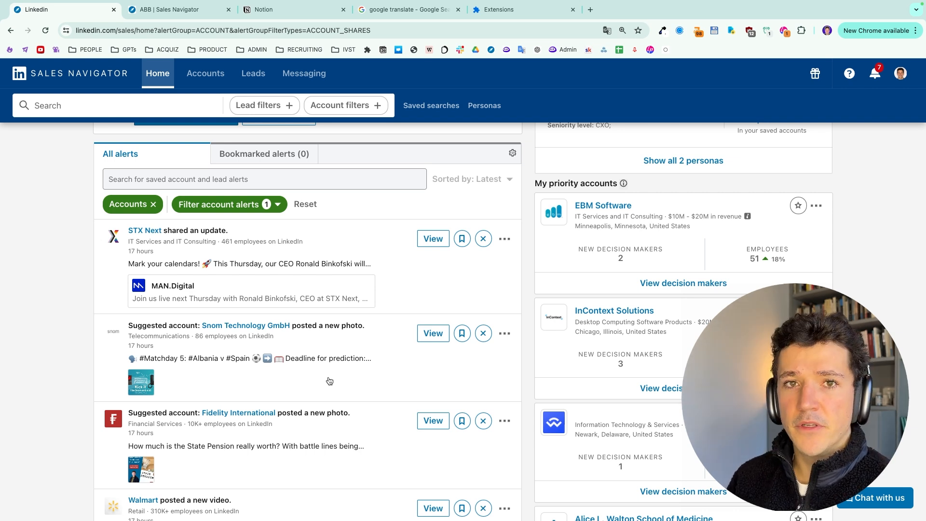
pyautogui.scroll(-3)
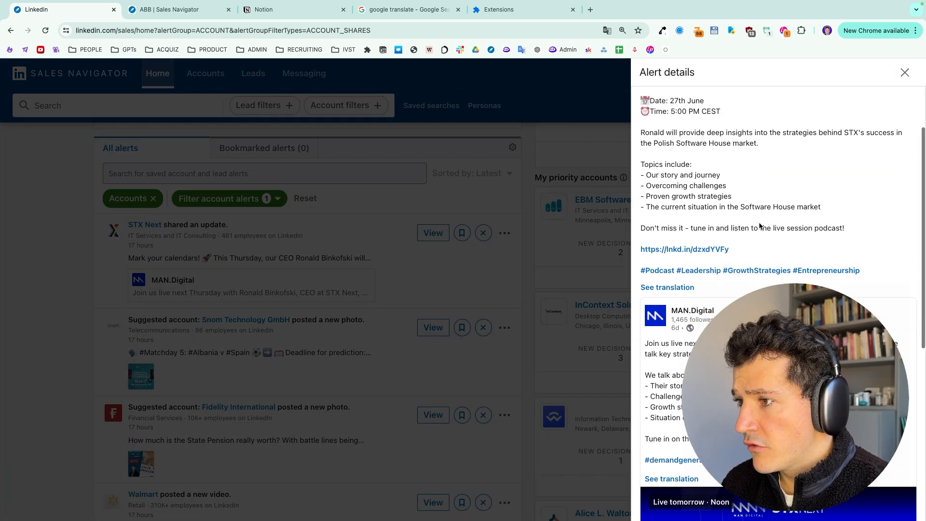
pyautogui.scroll(-3)
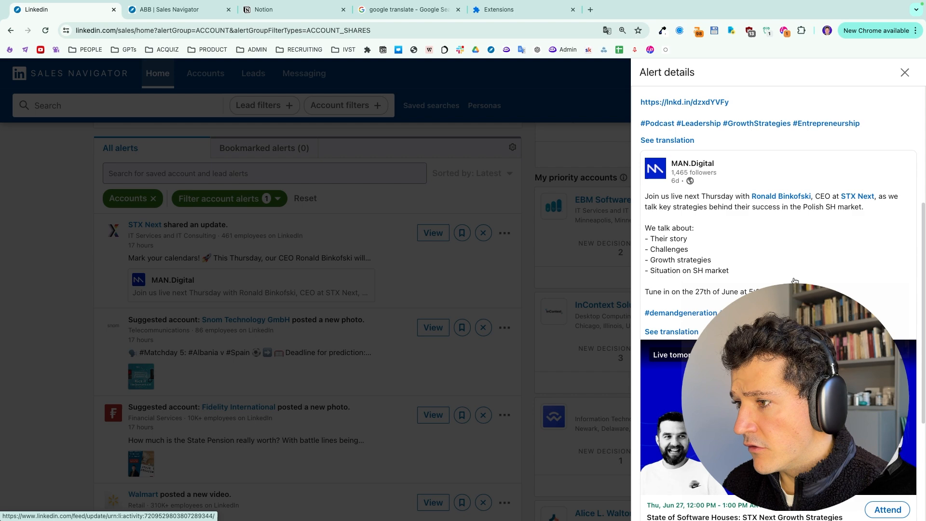
pyautogui.scroll(-3)
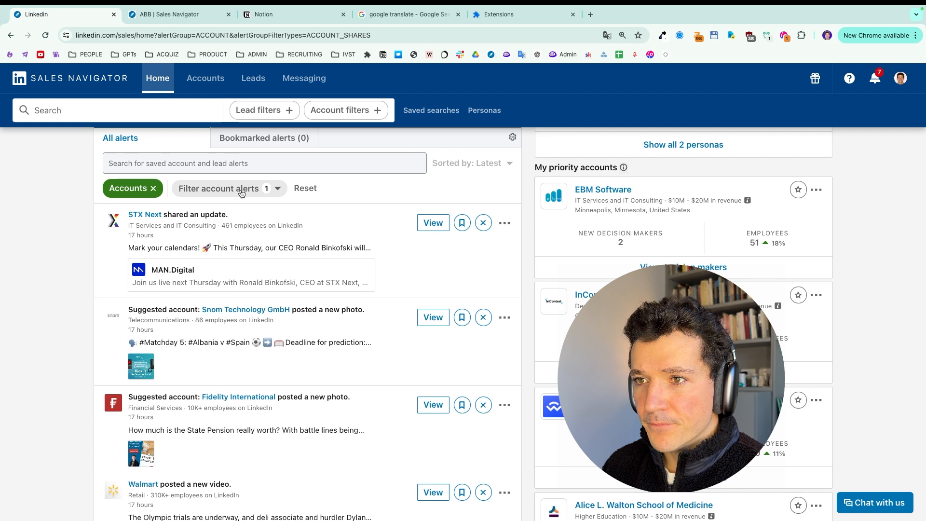
pyautogui.click(228, 188)
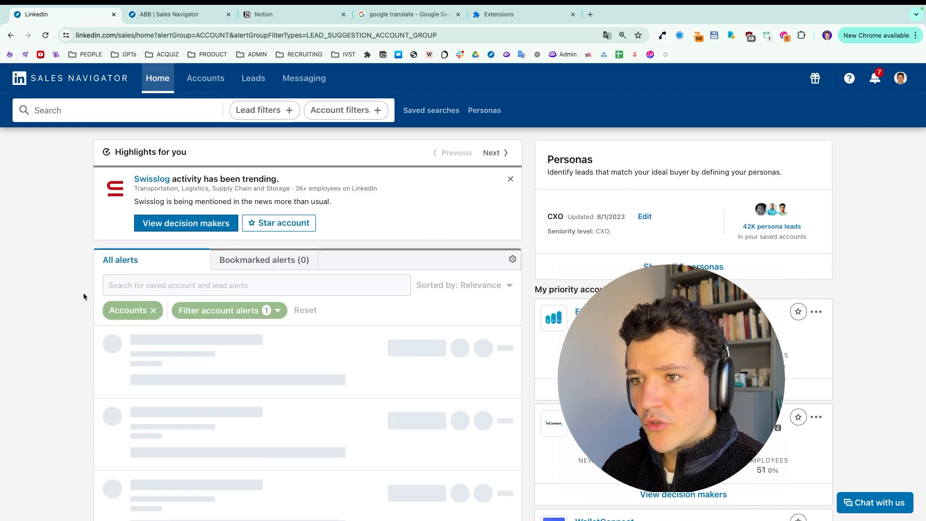
pyautogui.scroll(-3)
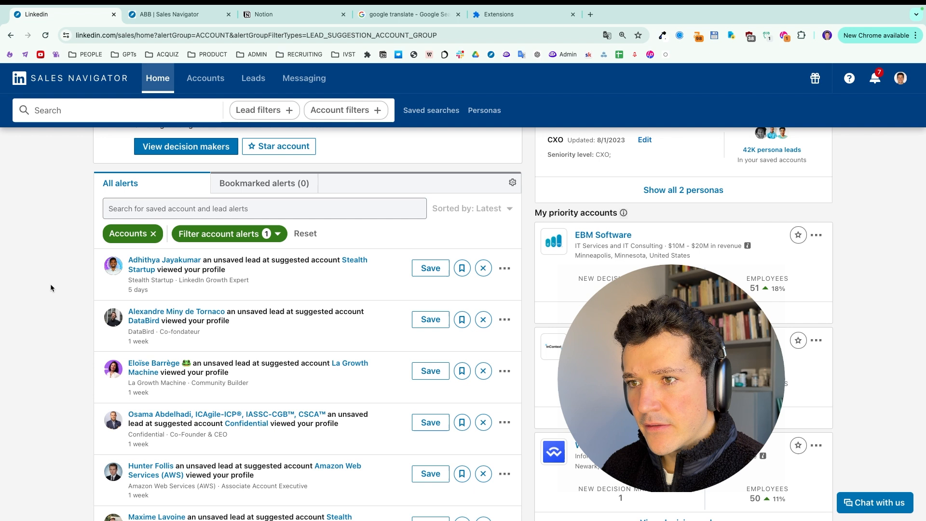
pyautogui.scroll(-3)
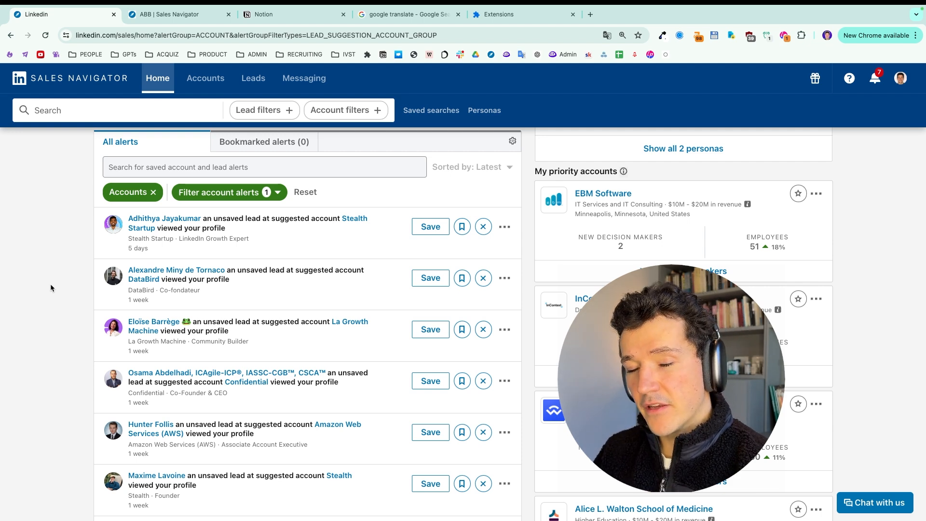
pyautogui.scroll(-3)
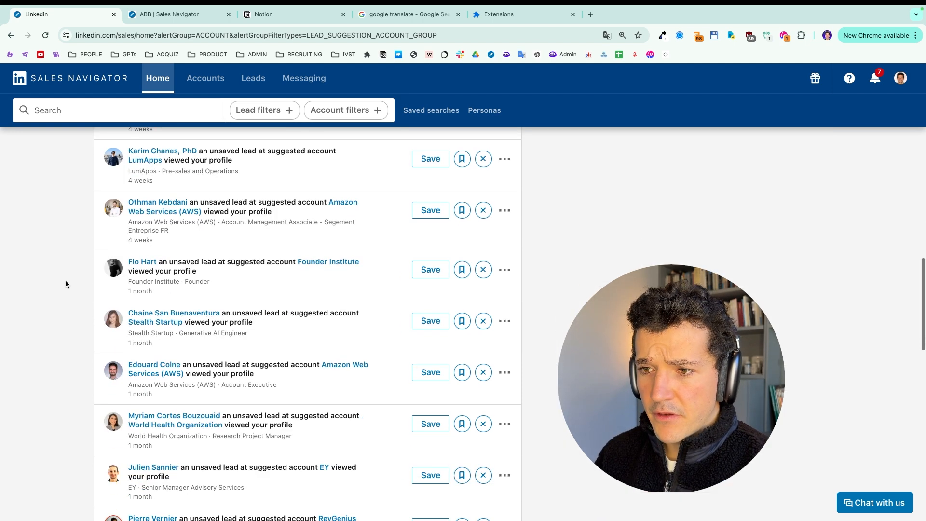
pyautogui.click(430, 372)
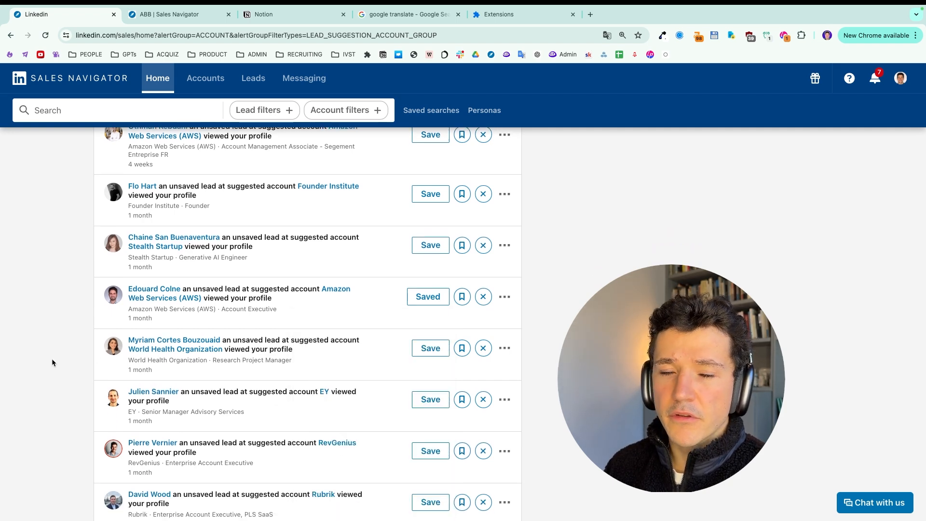
pyautogui.click(224, 290)
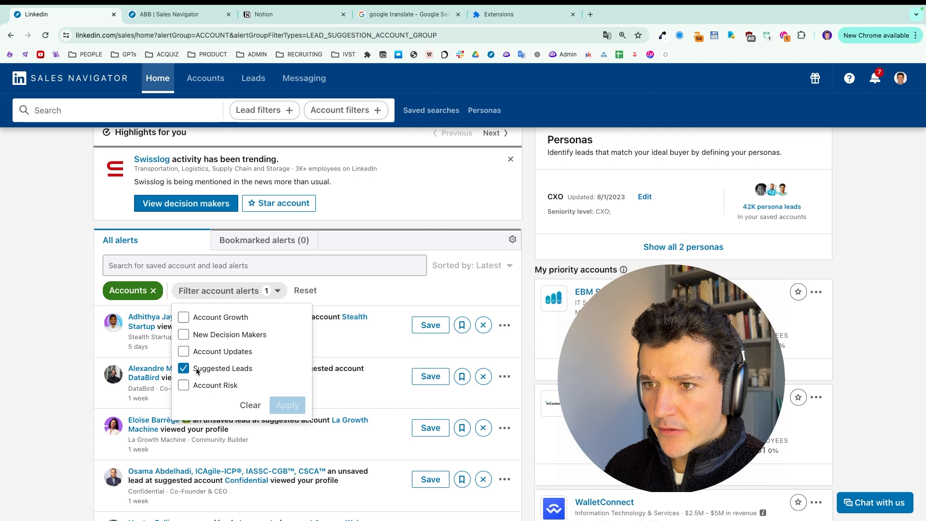
# Step: Filter account alerts to Account Risk and open the Modis account page
pyautogui.click(184, 385)
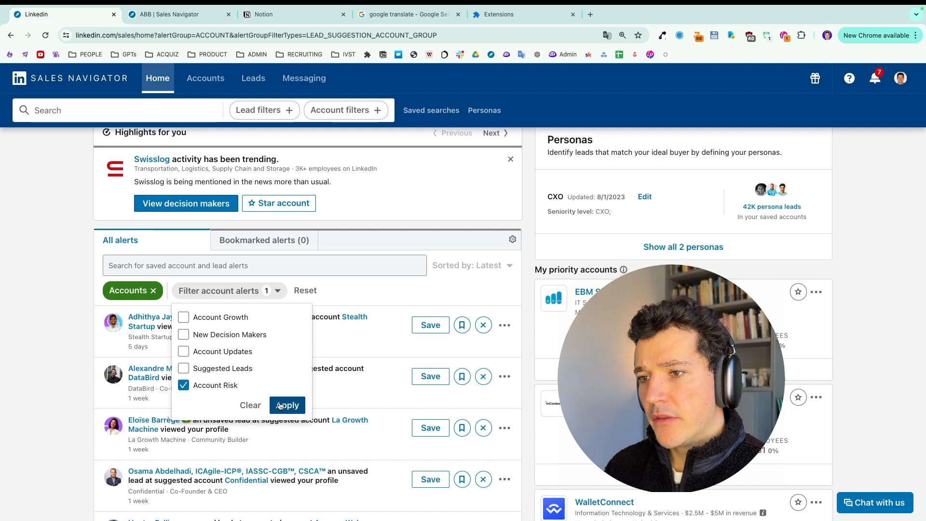
pyautogui.click(287, 405)
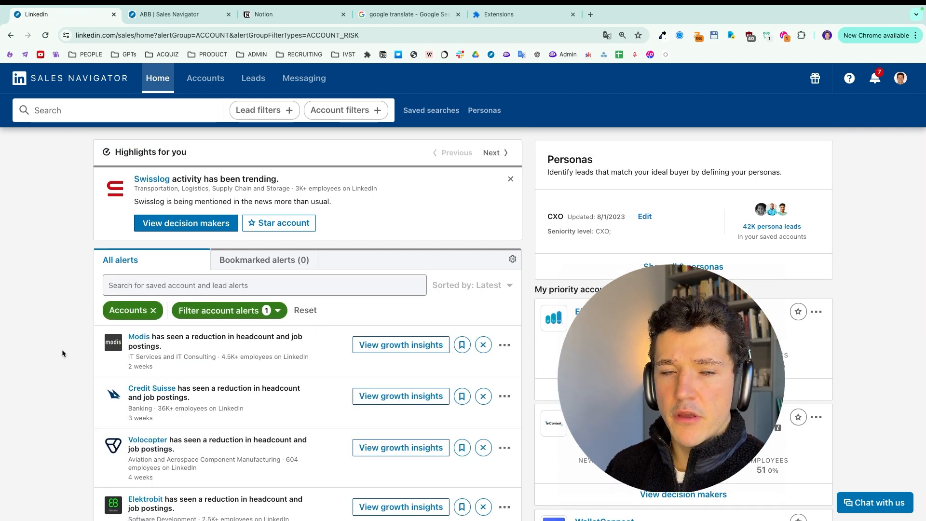
pyautogui.scroll(-3)
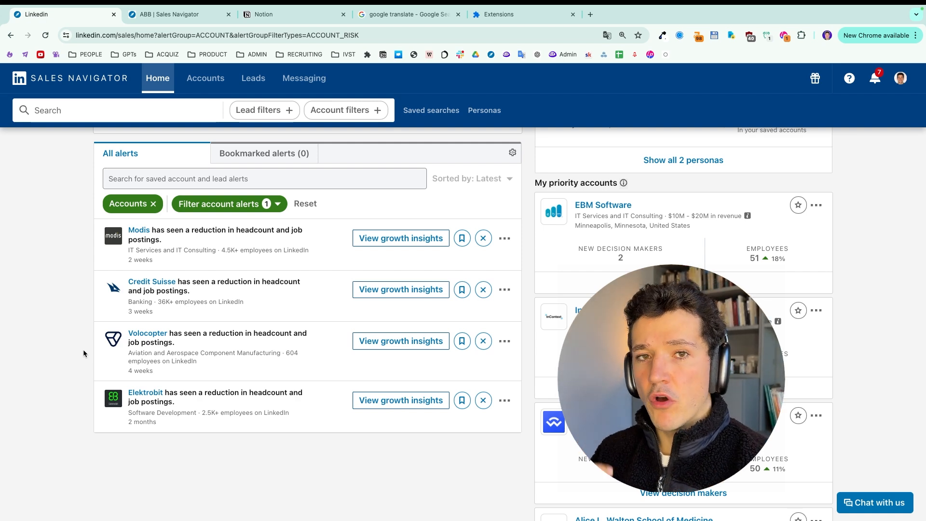
pyautogui.click(139, 231)
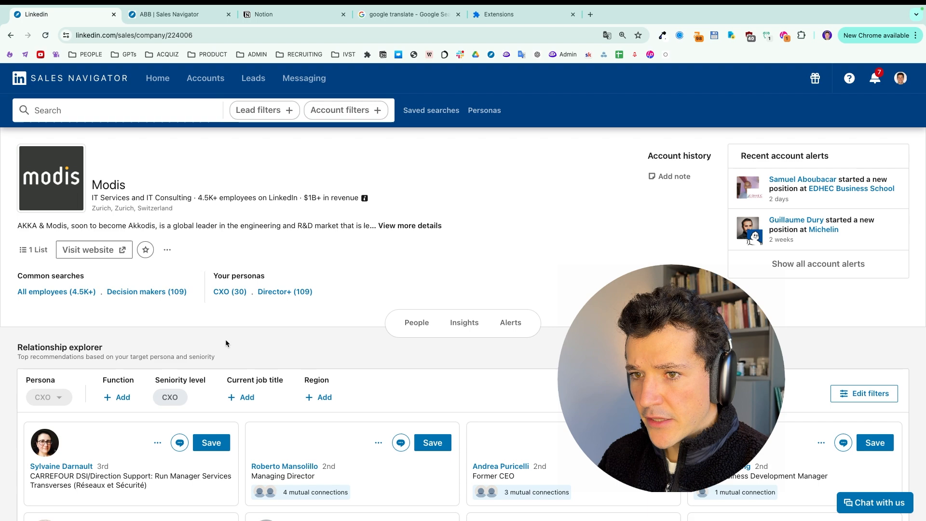
# Step: Review all Modis account alerts, then return to Home's Software CEOs lead alerts
pyautogui.scroll(-3)
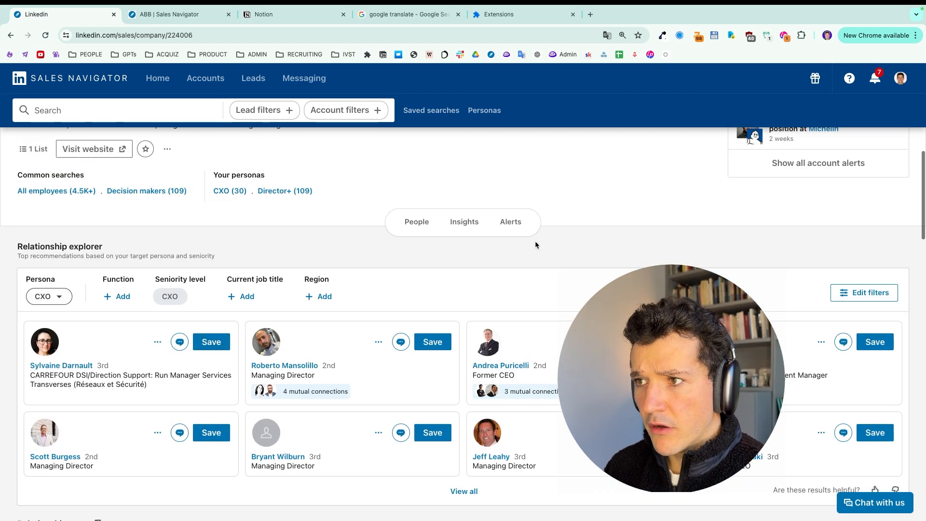
pyautogui.click(510, 222)
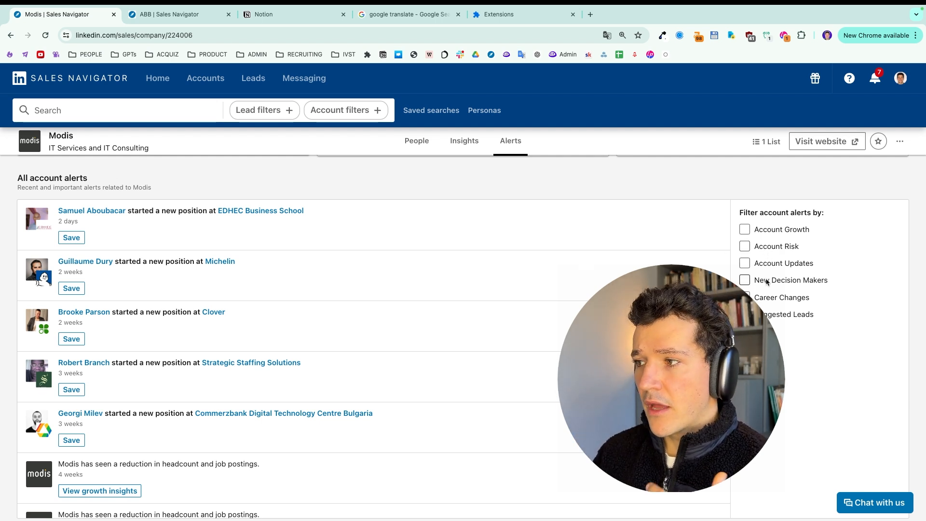
pyautogui.scroll(-3)
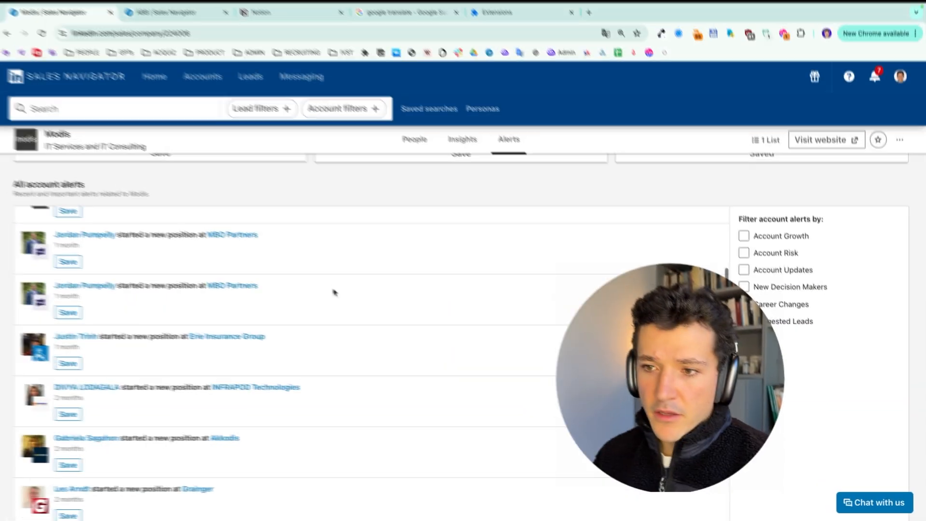
pyautogui.click(155, 77)
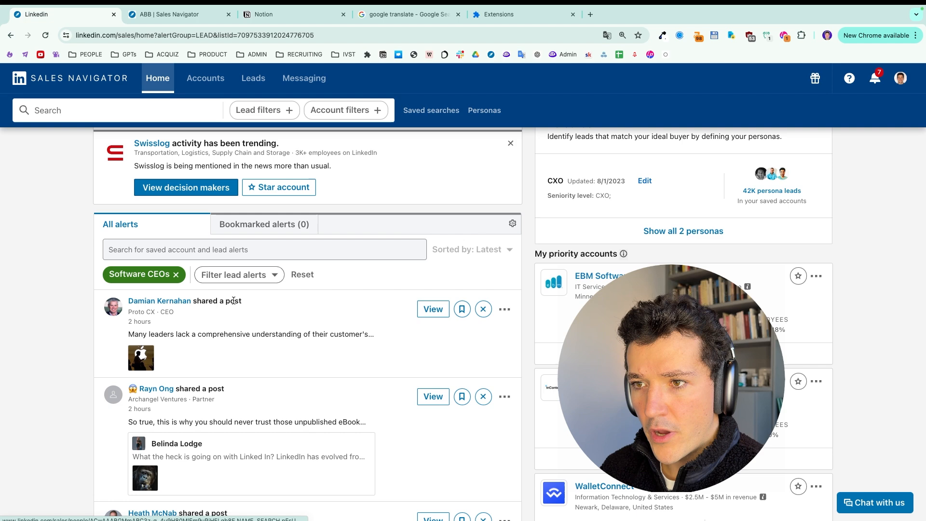
# Step: Filter the Software CEOs lead alerts to Lead News and scroll the news mentions
pyautogui.click(239, 274)
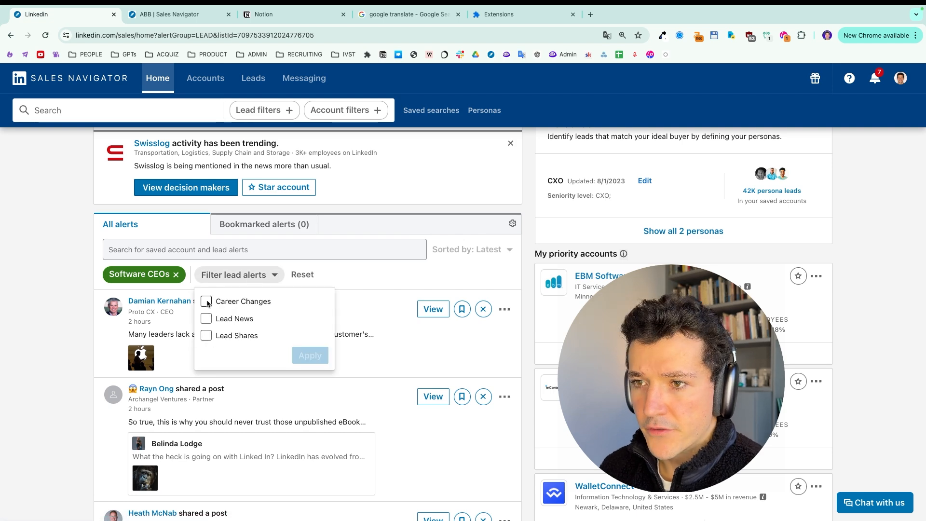
pyautogui.click(310, 355)
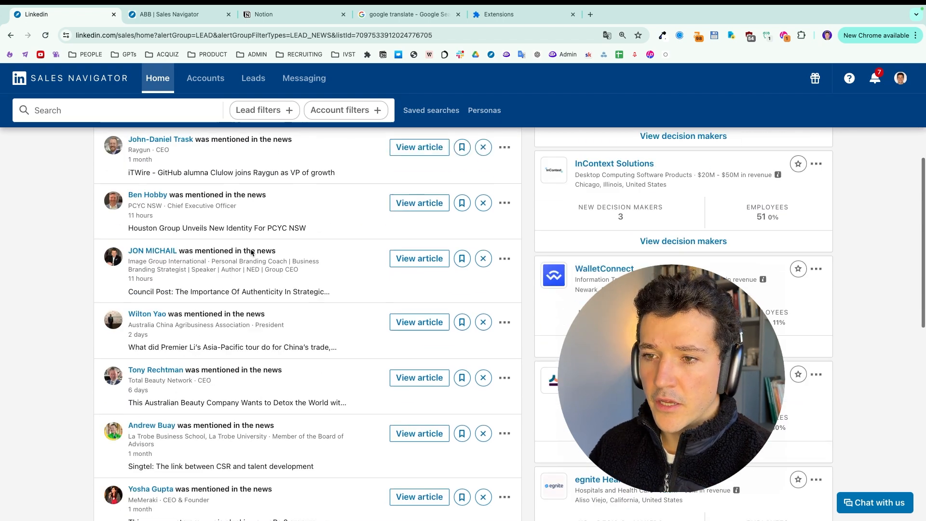
pyautogui.scroll(-3)
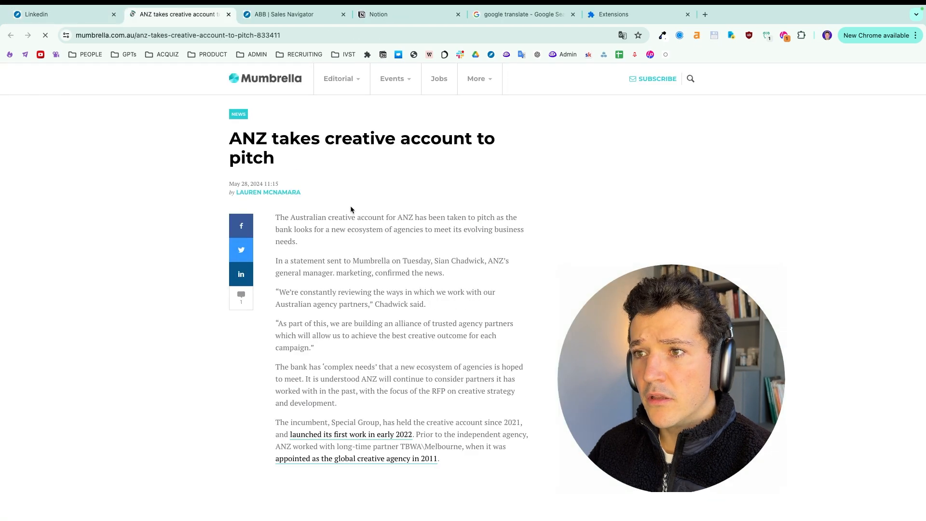
# Step: Read through the Mumbrella ANZ article, then go back to the Sales Navigator tab
pyautogui.scroll(-3)
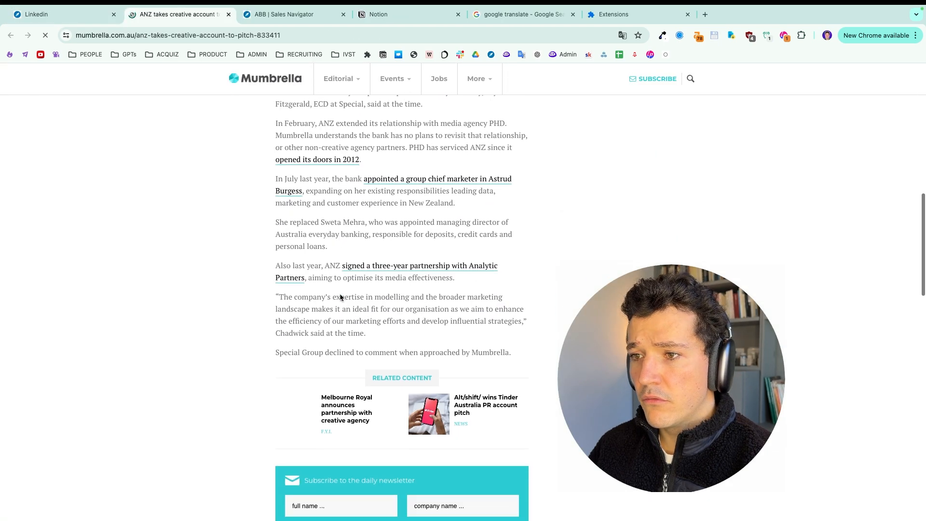
pyautogui.scroll(3)
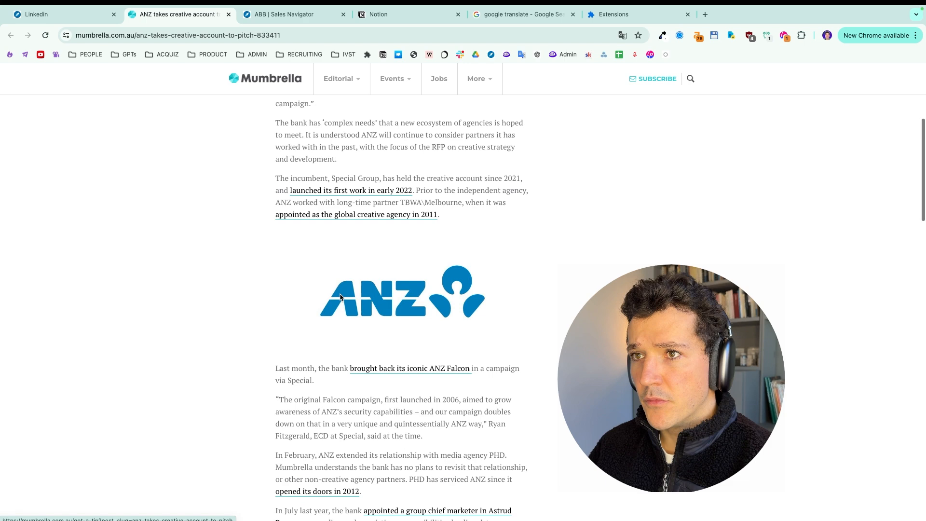
pyautogui.scroll(3)
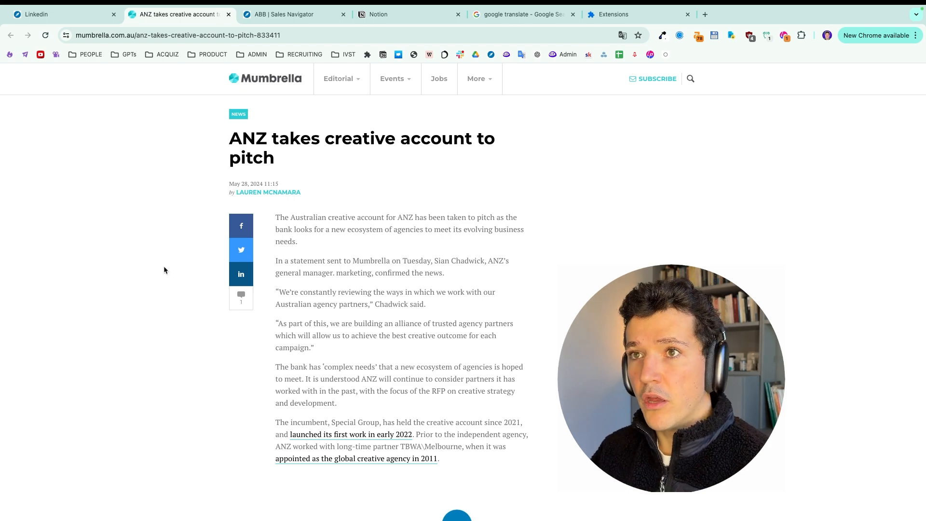
pyautogui.click(62, 14)
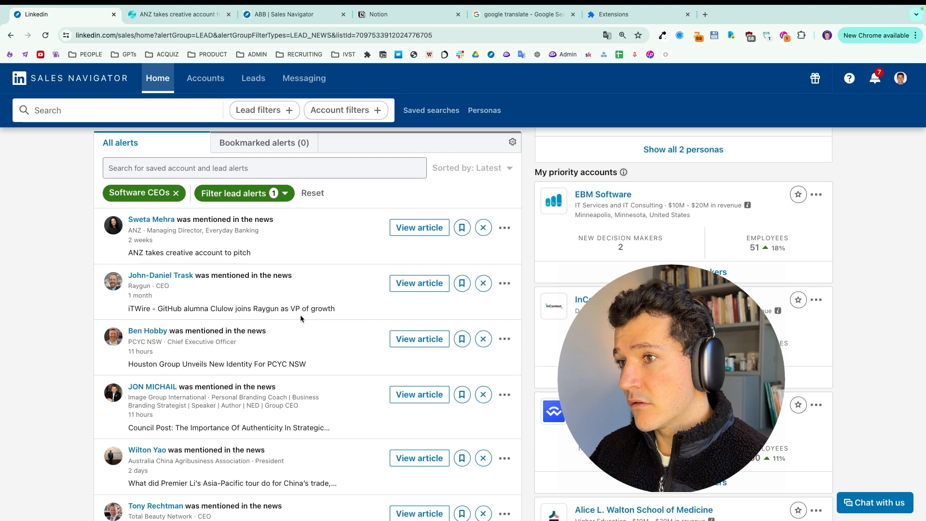
pyautogui.scroll(-3)
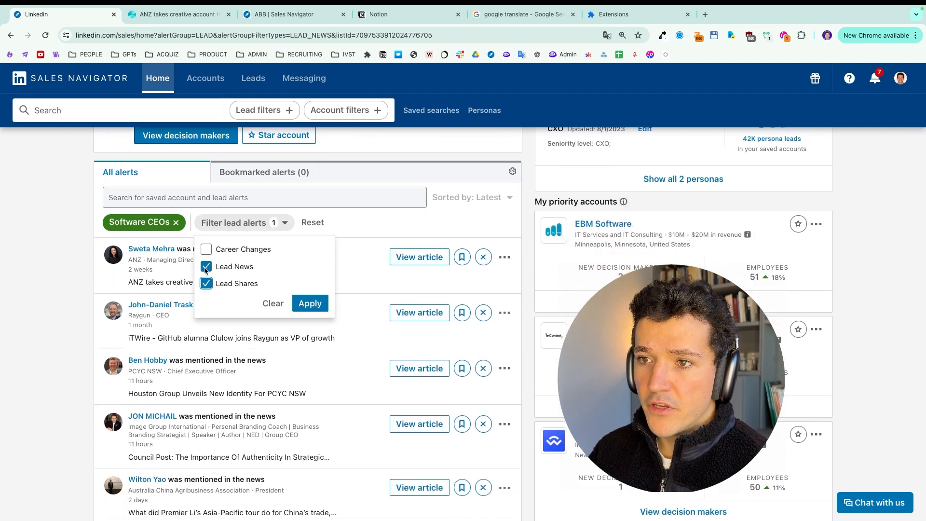
pyautogui.click(310, 303)
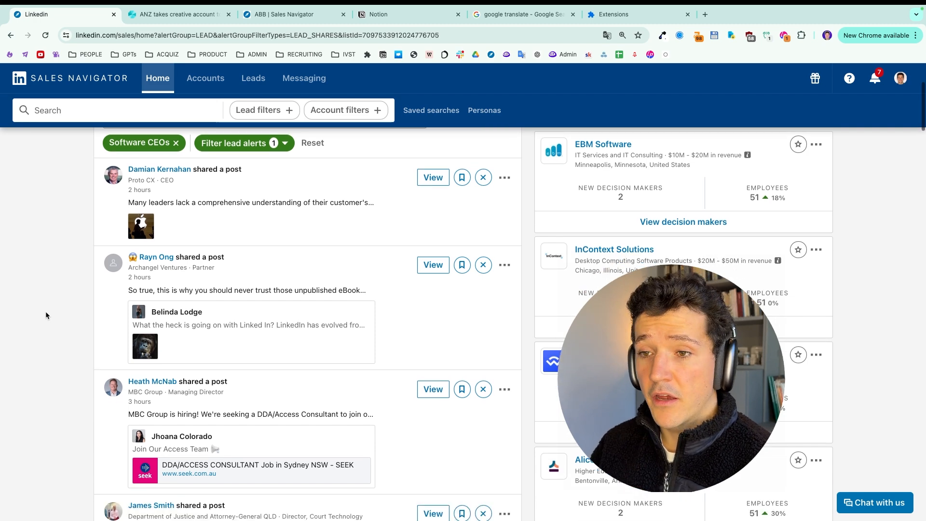
pyautogui.scroll(-3)
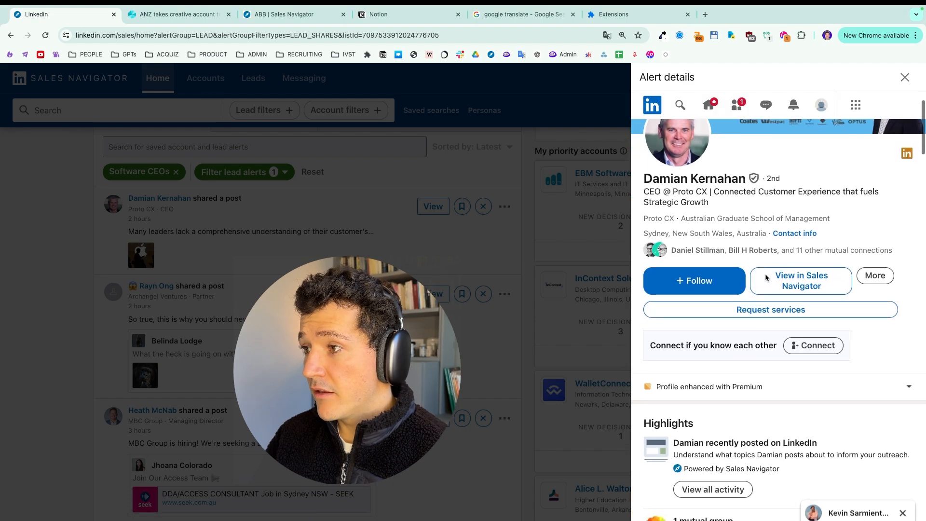
pyautogui.click(813, 345)
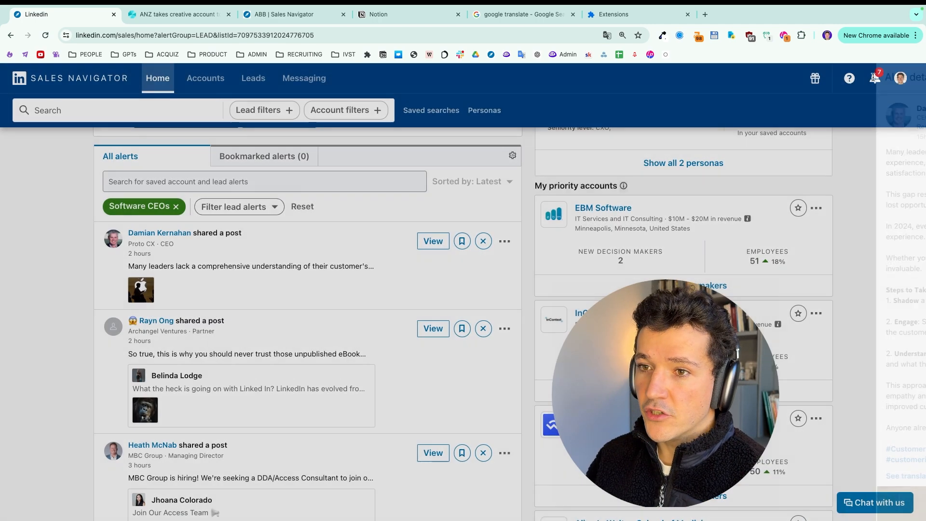
# Step: Scroll the Software CEOs alerts feed to reach the full lead search filters
pyautogui.scroll(-3)
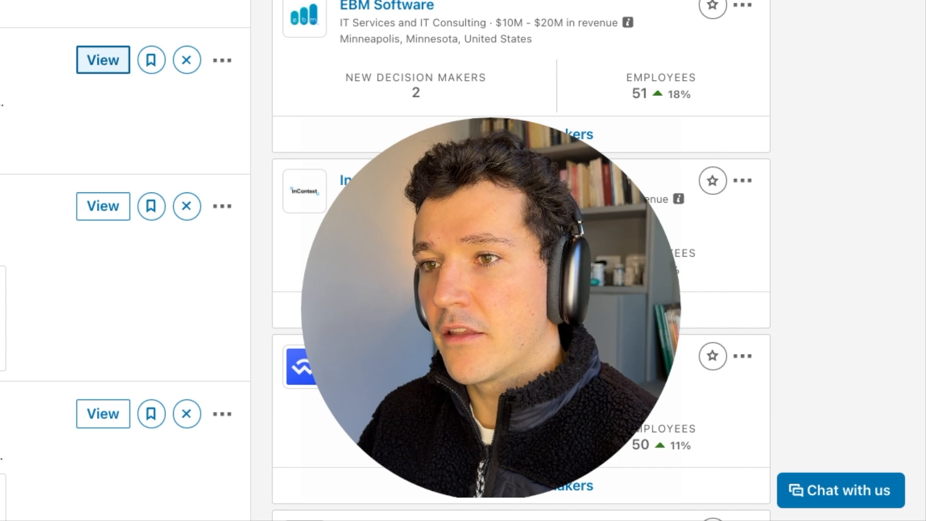
pyautogui.scroll(-3)
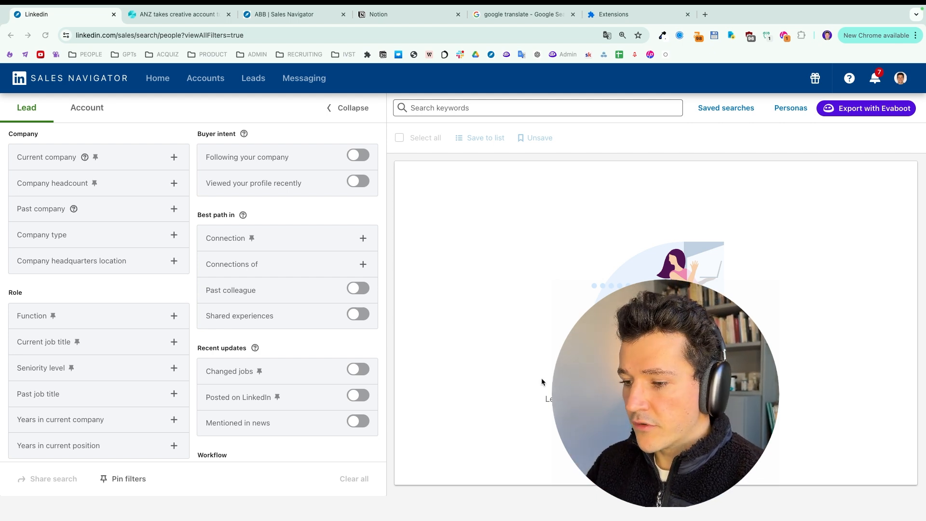
pyautogui.moveTo(781, 312)
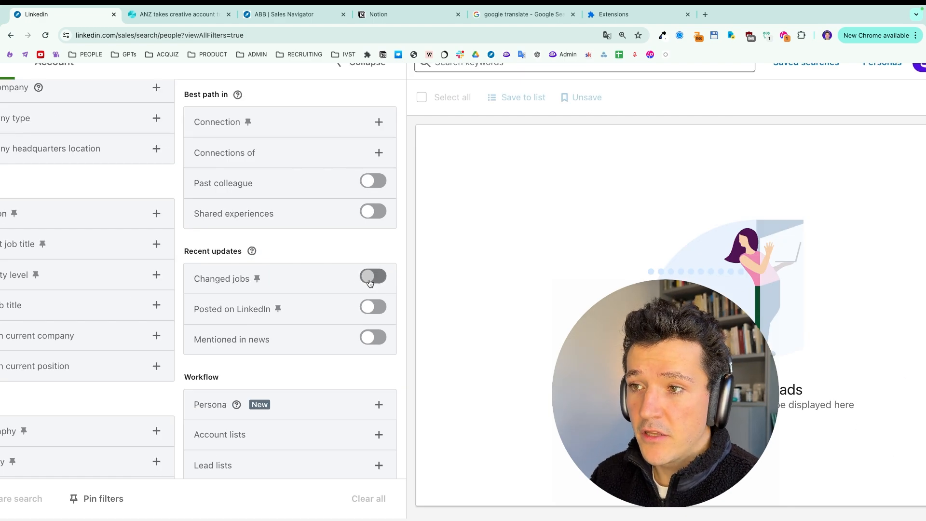
# Step: Switch on the Changed jobs toggle under Recent updates
pyautogui.click(373, 278)
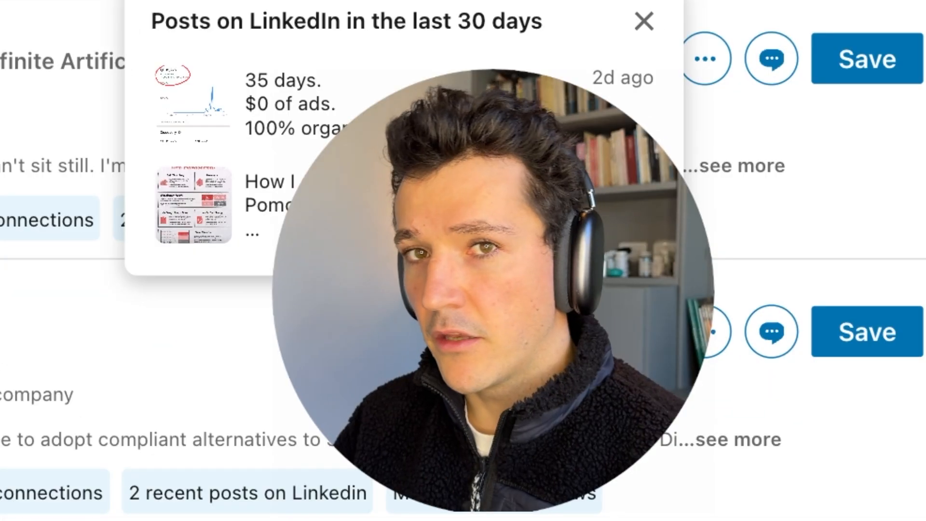
# Step: Close the recent posts preview, add Posted on LinkedIn and Mentioned in news, and save the search
pyautogui.click(462, 237)
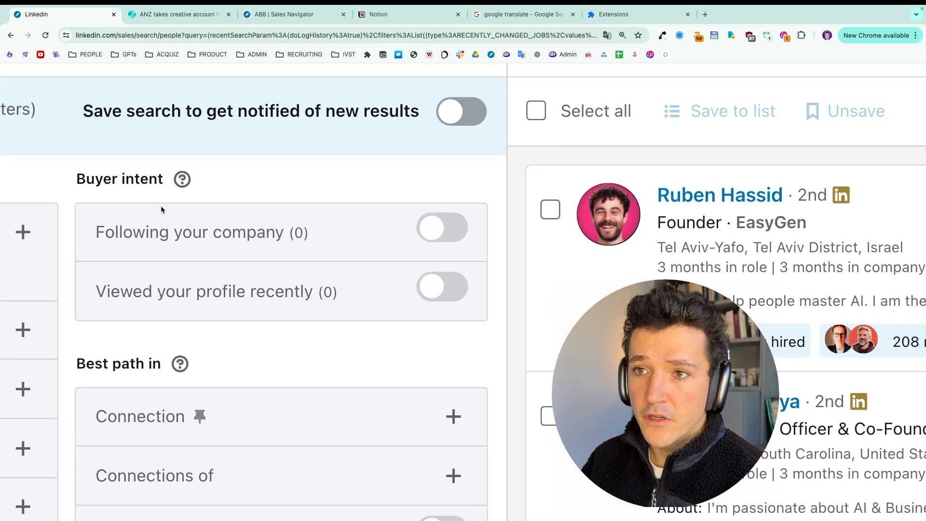
pyautogui.doubleClick(119, 179)
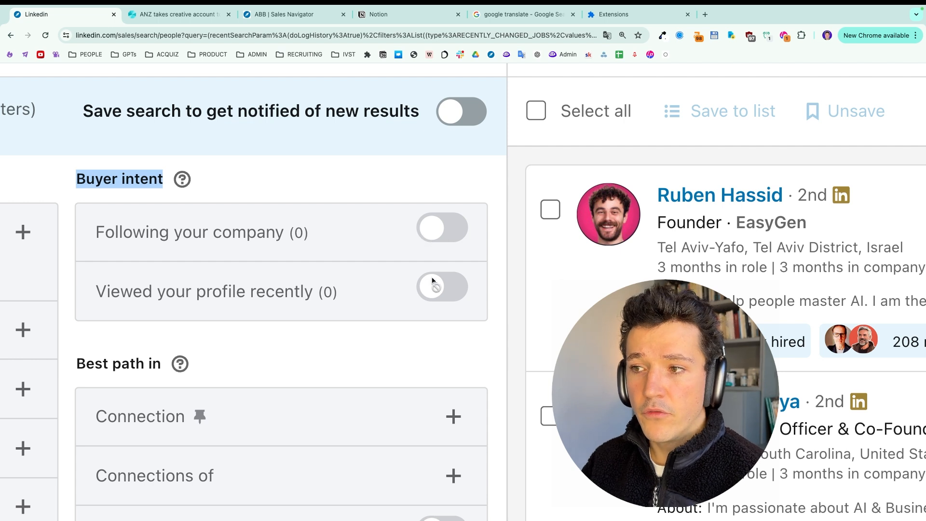
pyautogui.moveTo(441, 287)
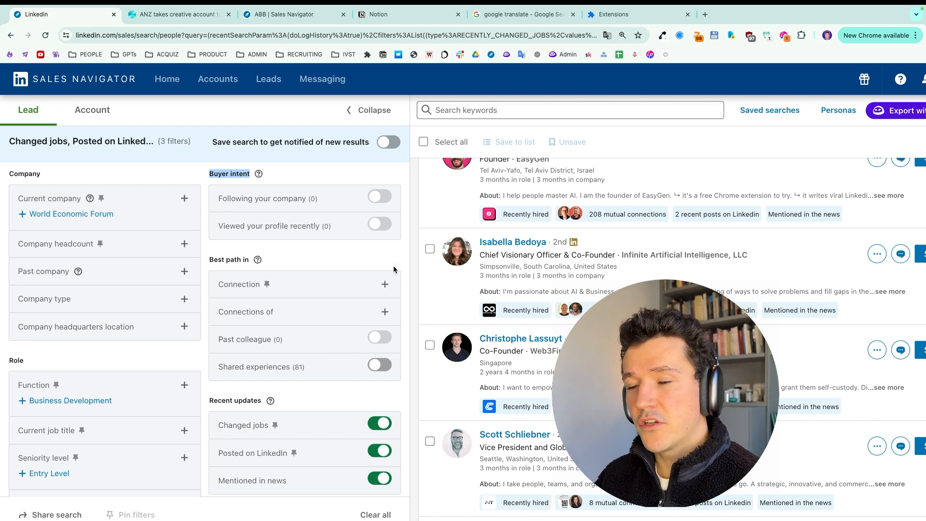
pyautogui.click(387, 141)
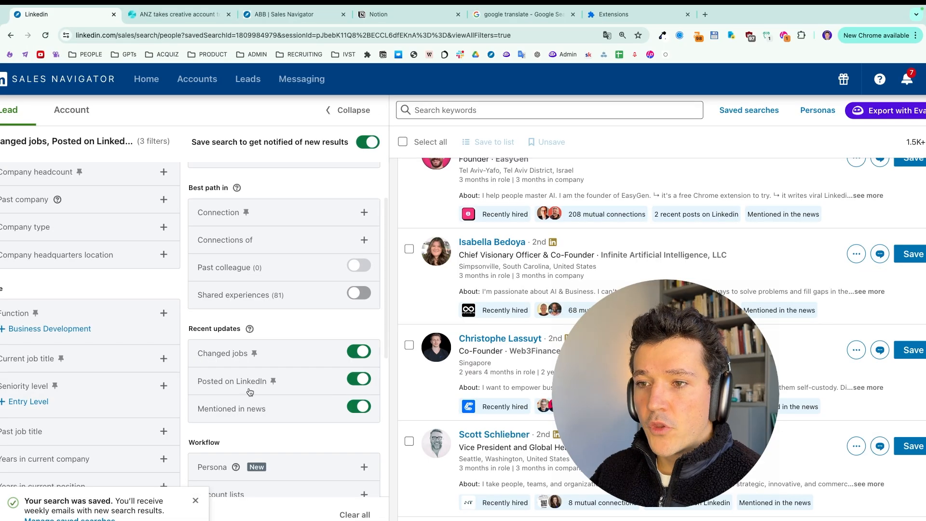
pyautogui.moveTo(284, 427)
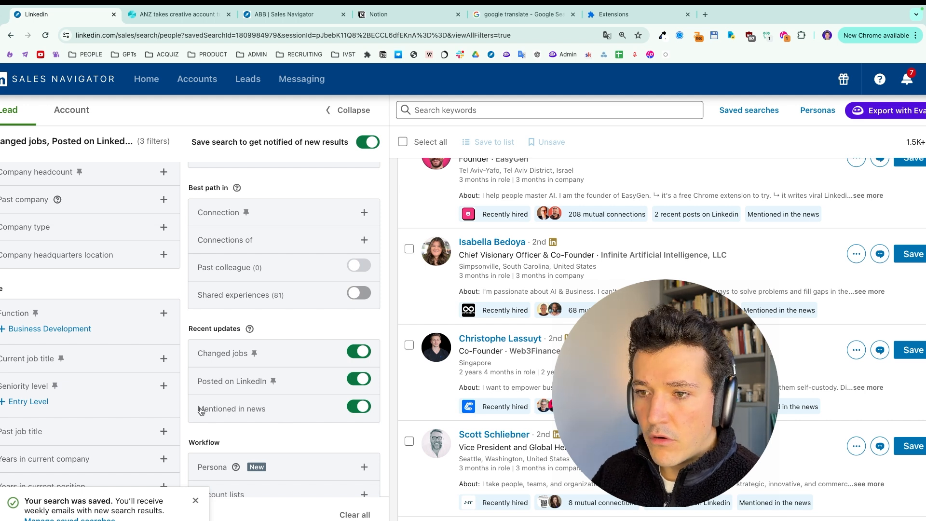
pyautogui.moveTo(211, 361)
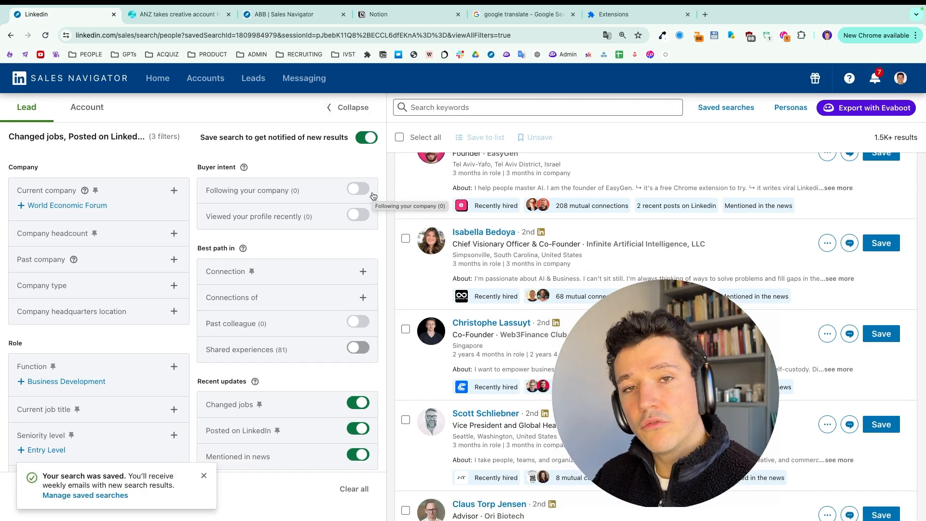
# Step: Leave only the Posted on LinkedIn filter on and show the Saved searches list
pyautogui.click(725, 107)
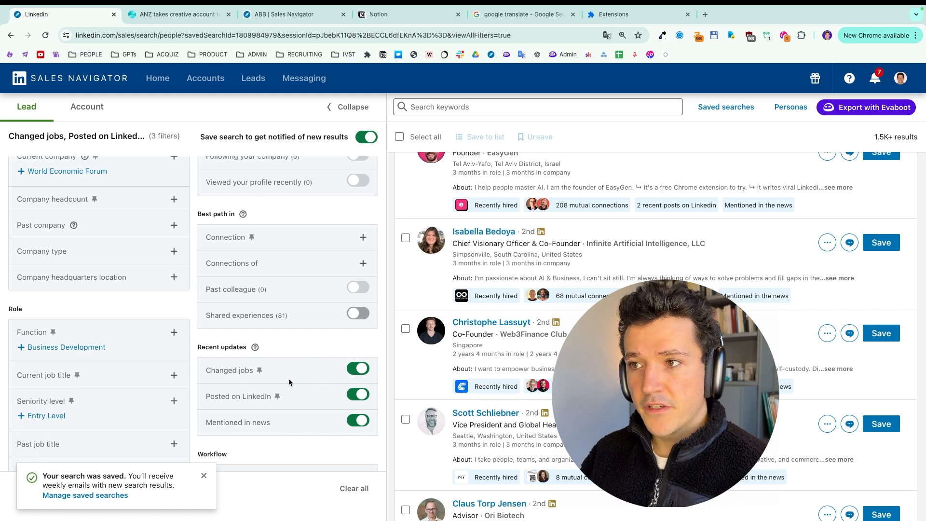
pyautogui.moveTo(289, 382)
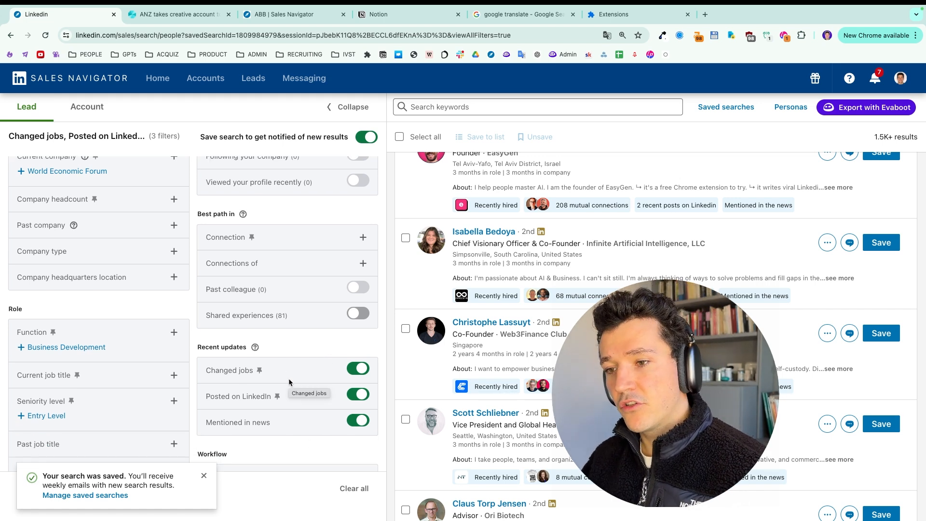
pyautogui.scroll(-3)
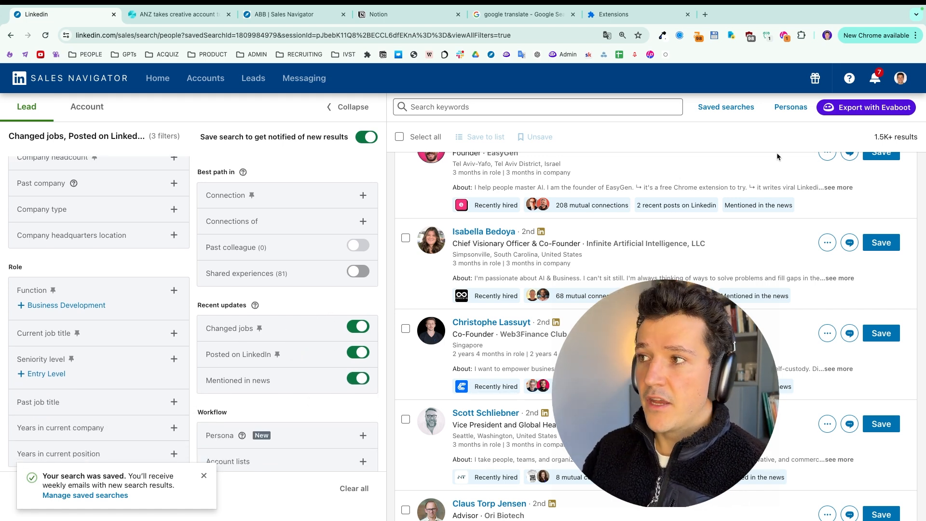
pyautogui.click(725, 107)
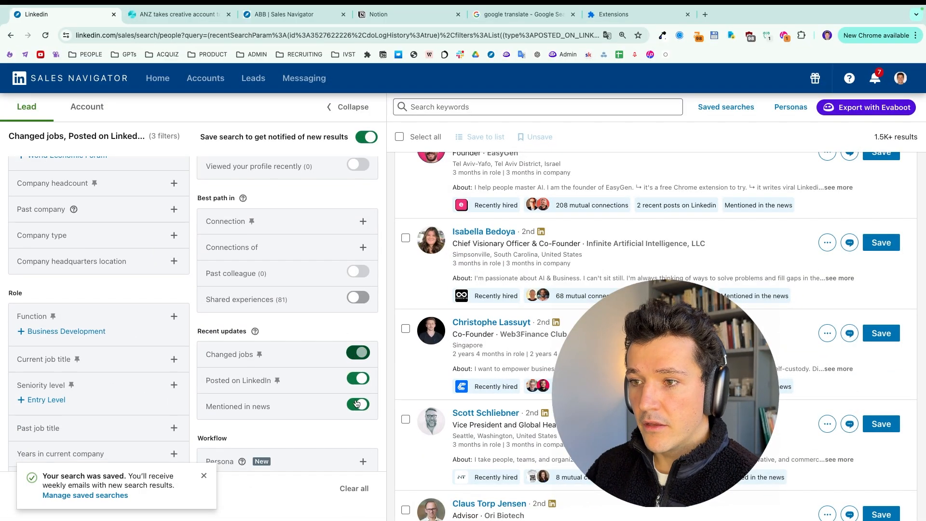
pyautogui.click(358, 404)
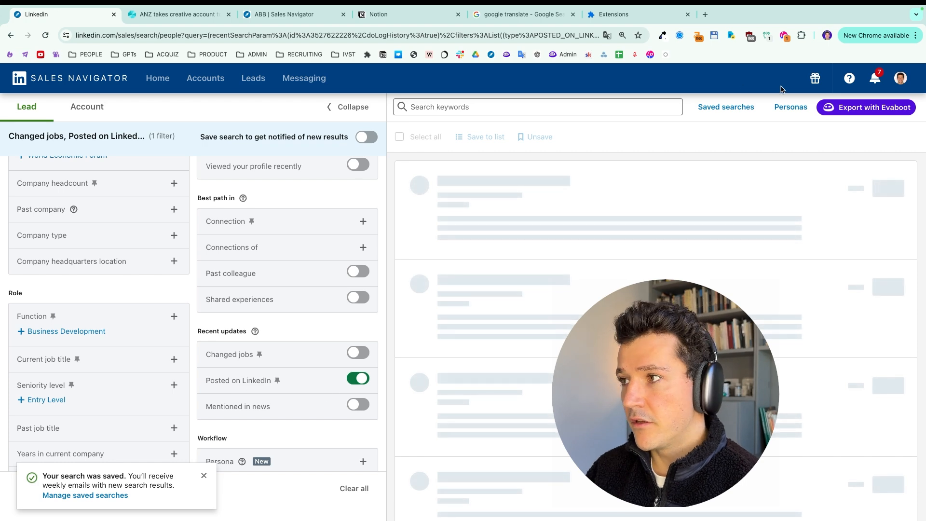
pyautogui.click(725, 107)
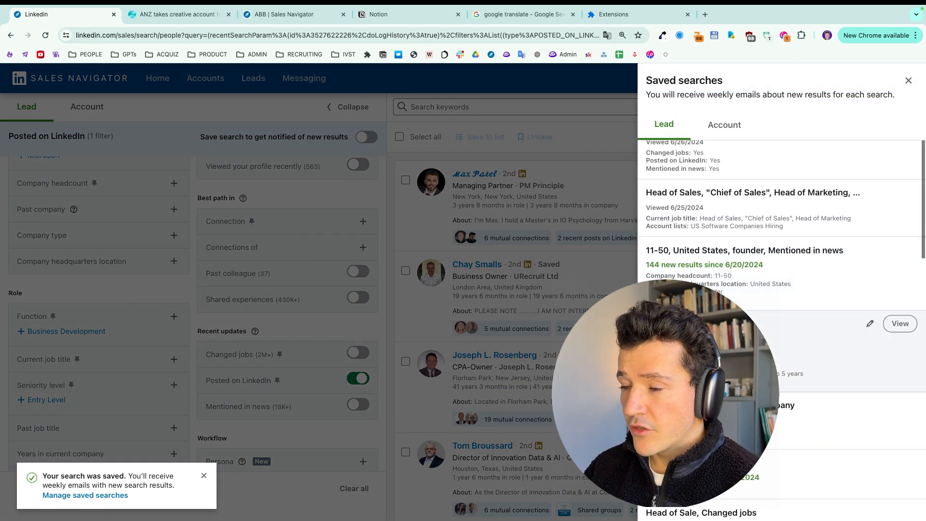